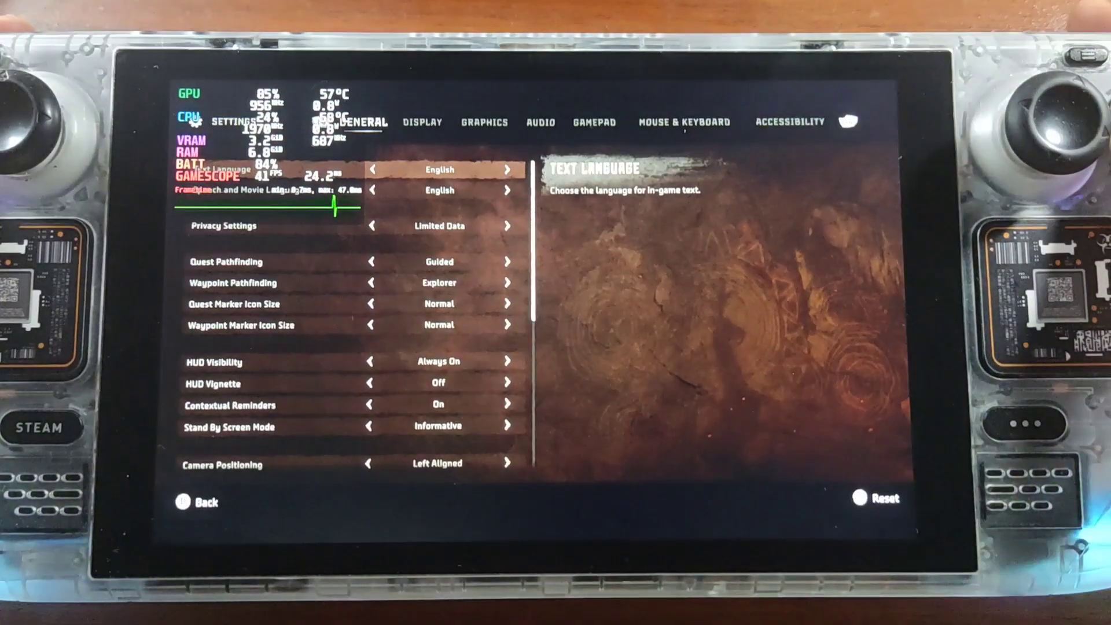
# - Move Horizon Forbidden West's settings from the General tab to the Display tab
pyautogui.click(422, 123)
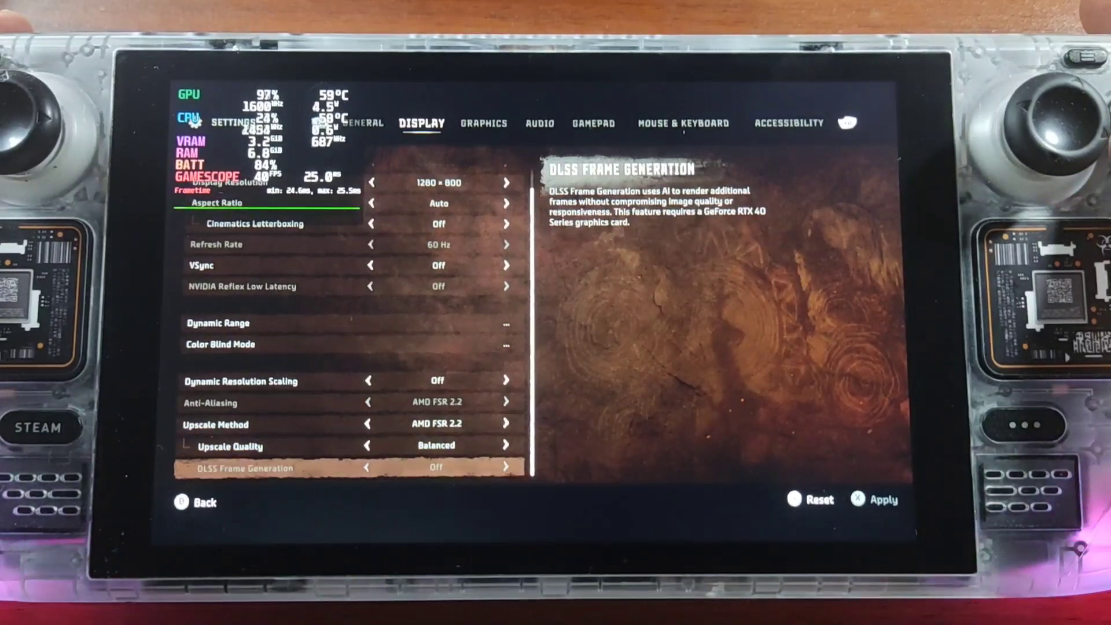
pyautogui.click(484, 124)
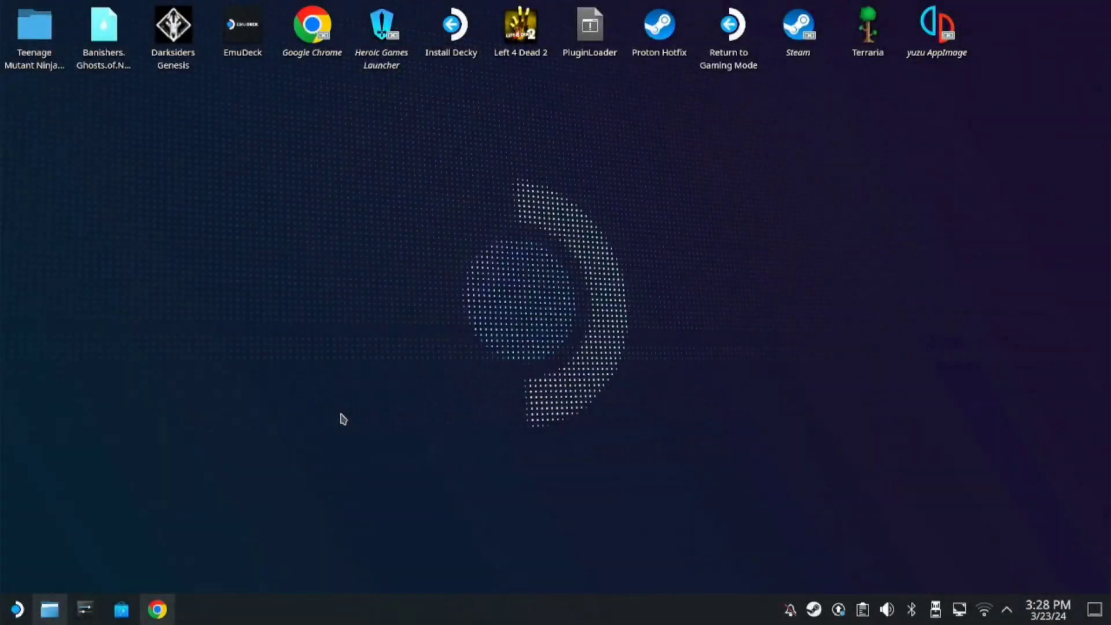
pyautogui.moveTo(246, 527)
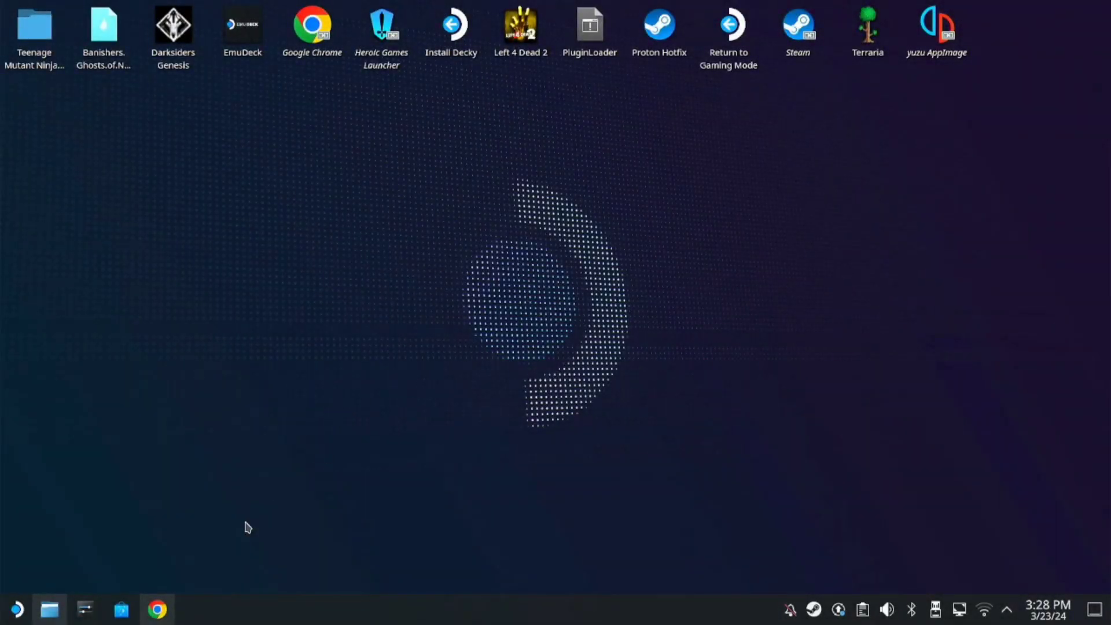
pyautogui.moveTo(47, 616)
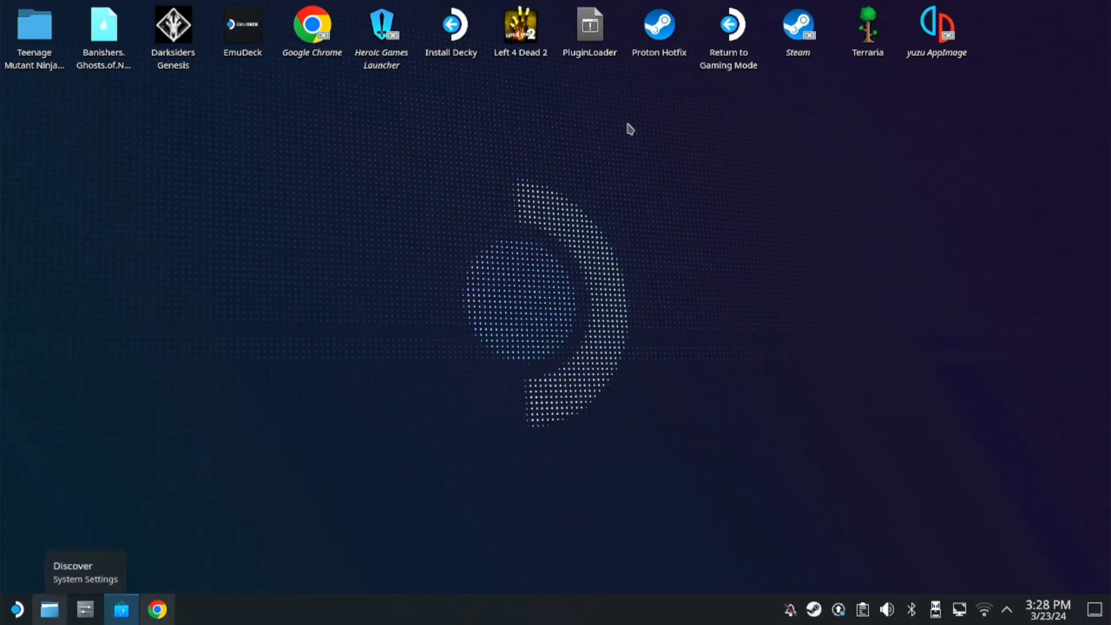
# - Search Discover for 'qbittorrent' and confirm the result shows it already installed
pyautogui.click(120, 610)
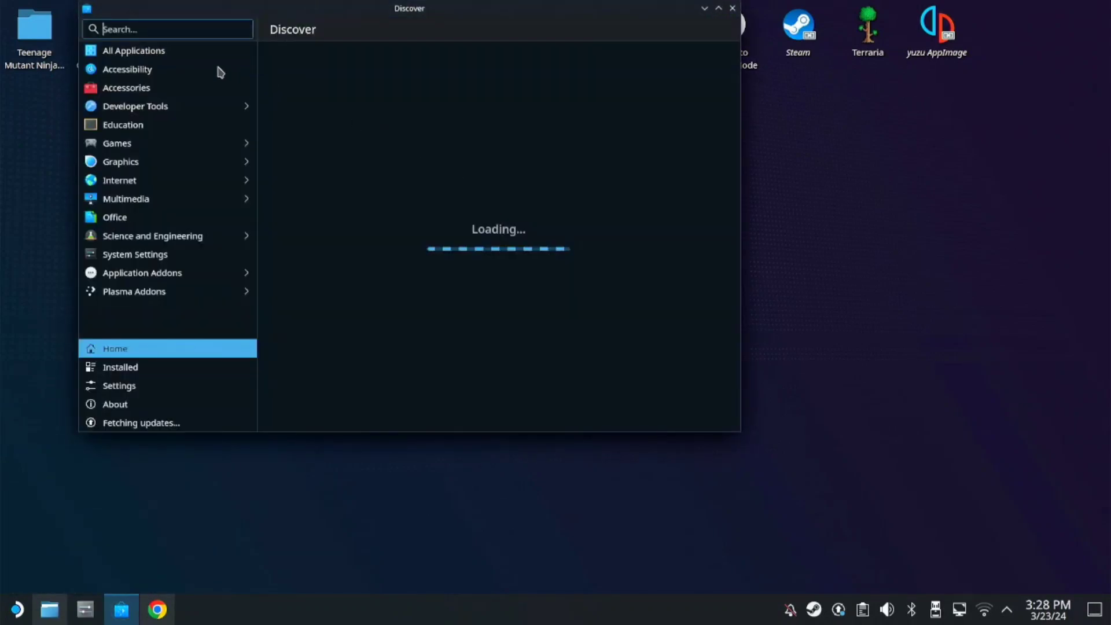
pyautogui.write('q')
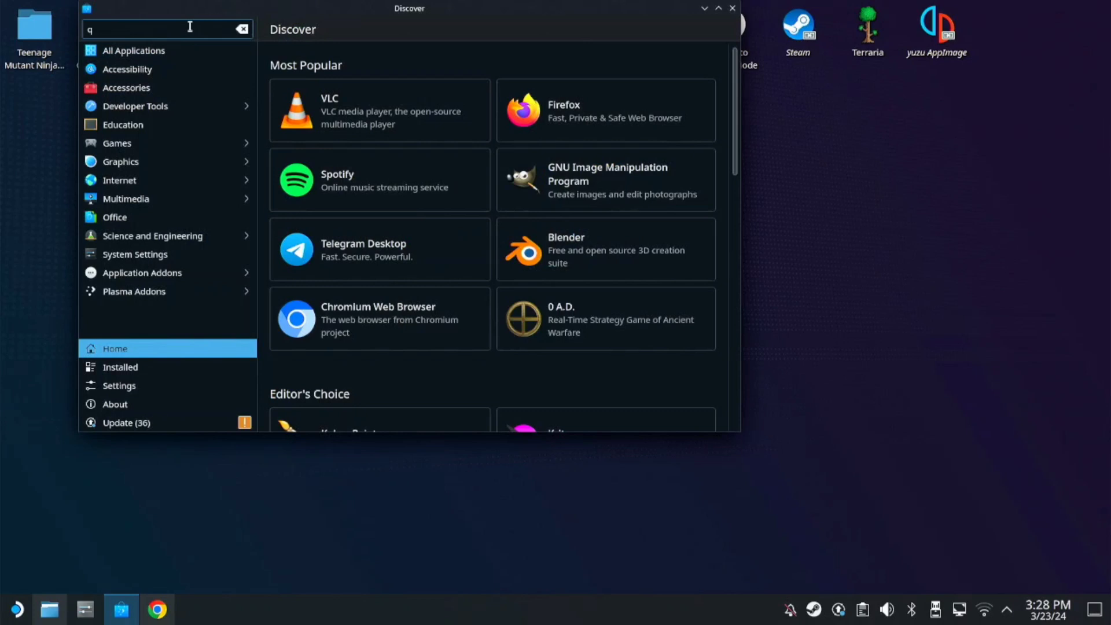
pyautogui.write('bittor')
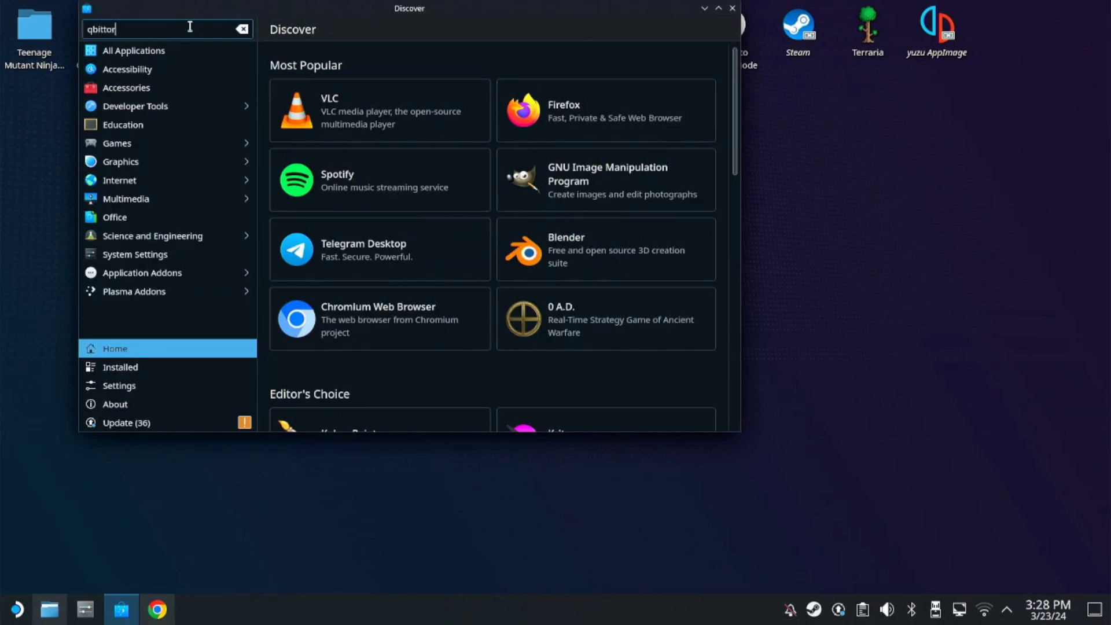
pyautogui.write('rent')
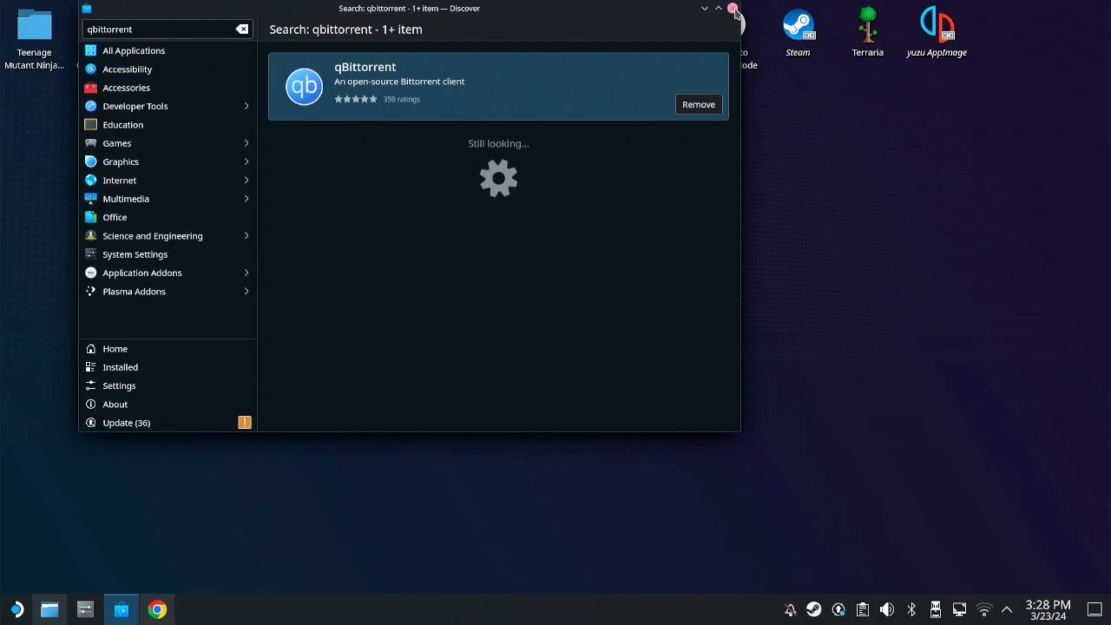
# - Close Discover and open the Horizon Forbidden West torrent from Google Drive in qBittorrent
pyautogui.click(733, 8)
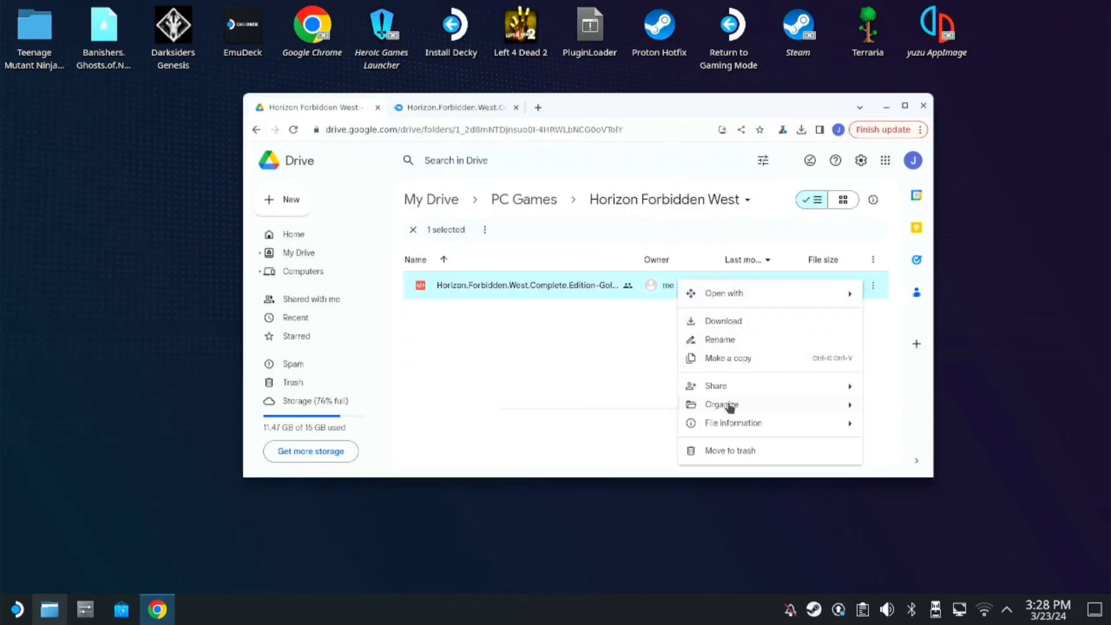
pyautogui.click(723, 320)
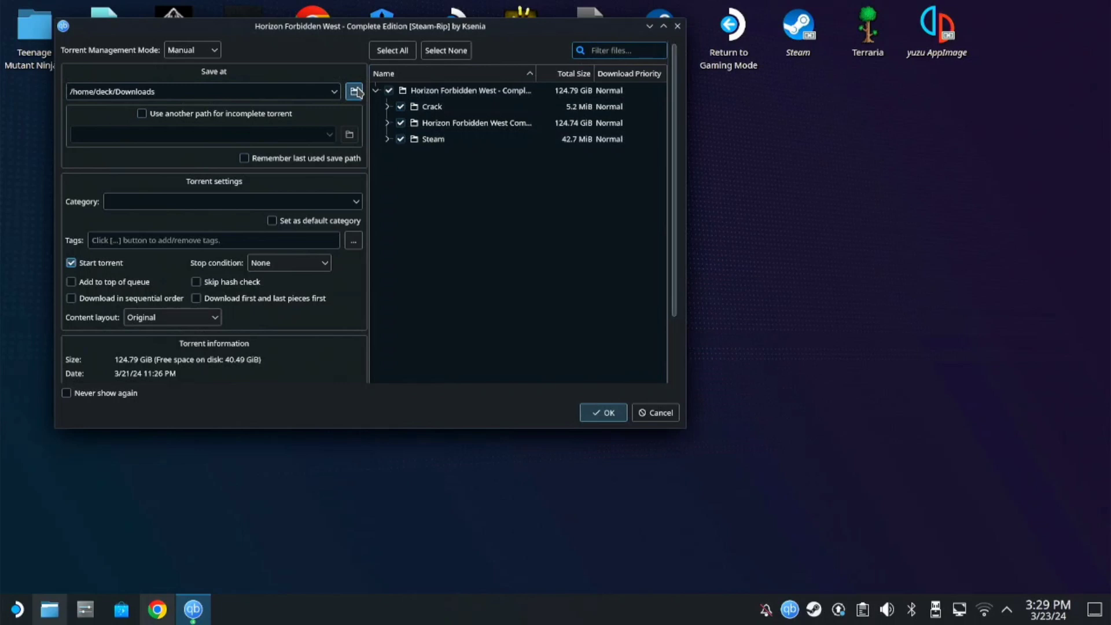
# - Set the torrent's save location to /home/deck/Games, then close the Dolphin window showing HFW
pyautogui.click(353, 92)
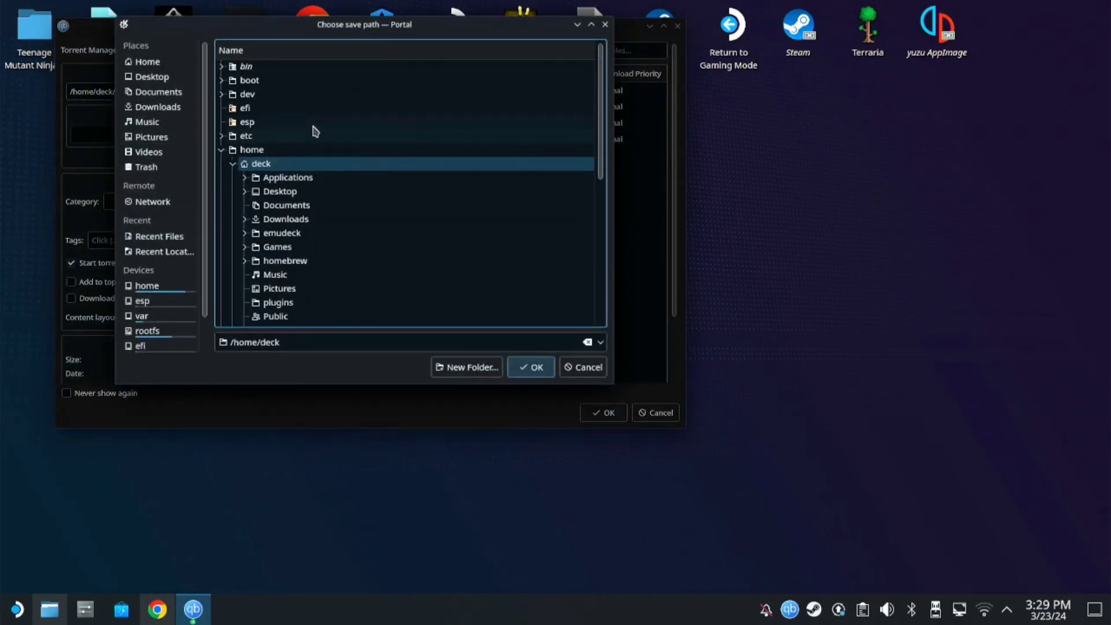
pyautogui.click(251, 149)
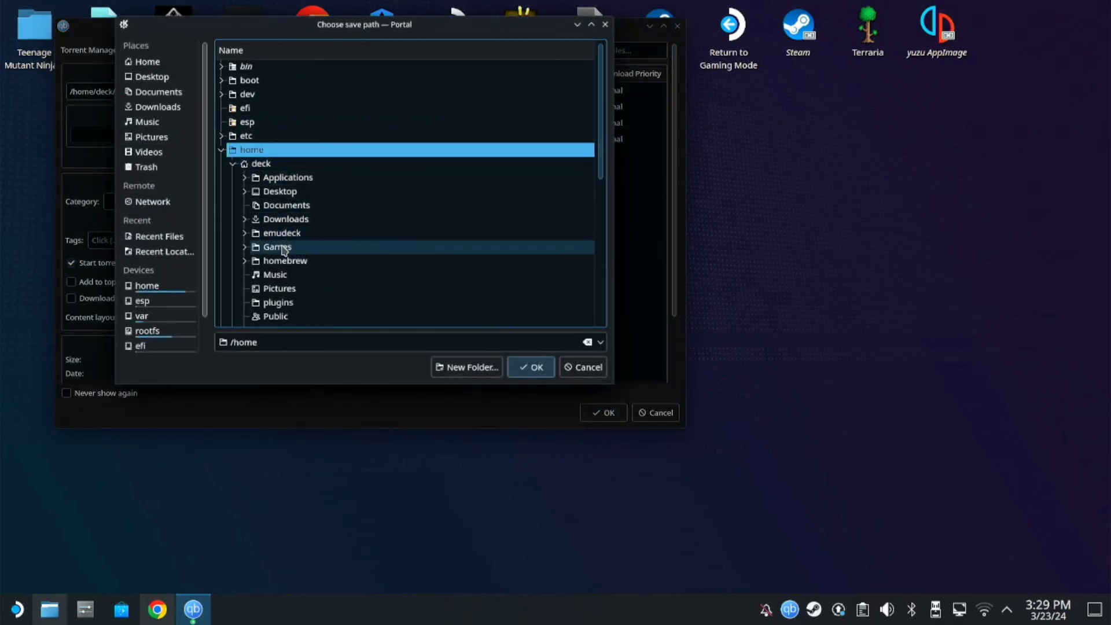
pyautogui.click(277, 247)
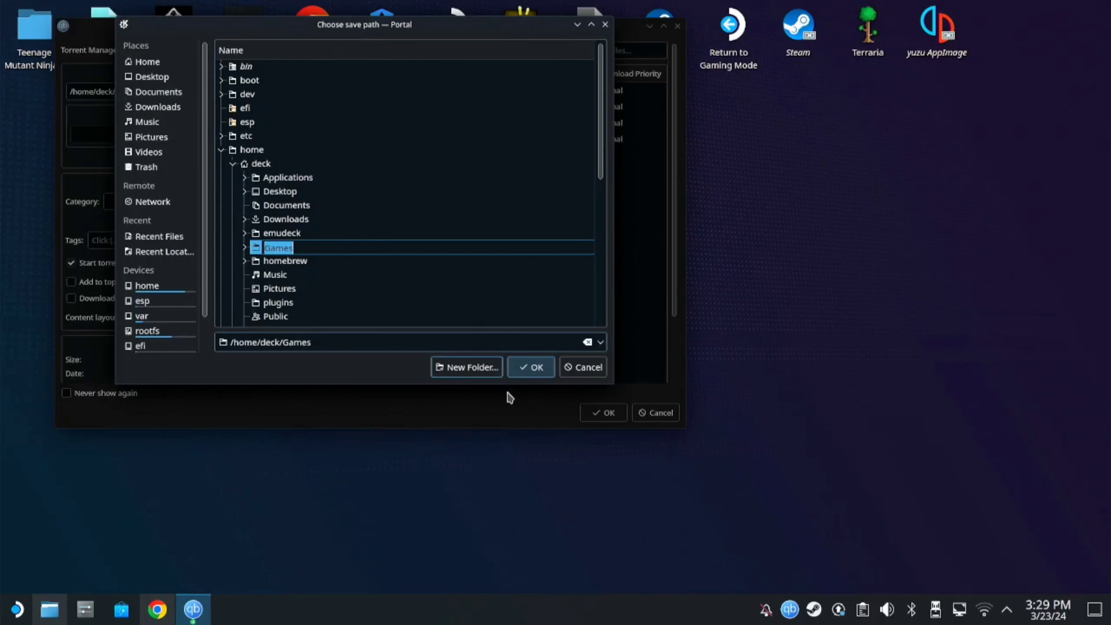
pyautogui.moveTo(590, 443)
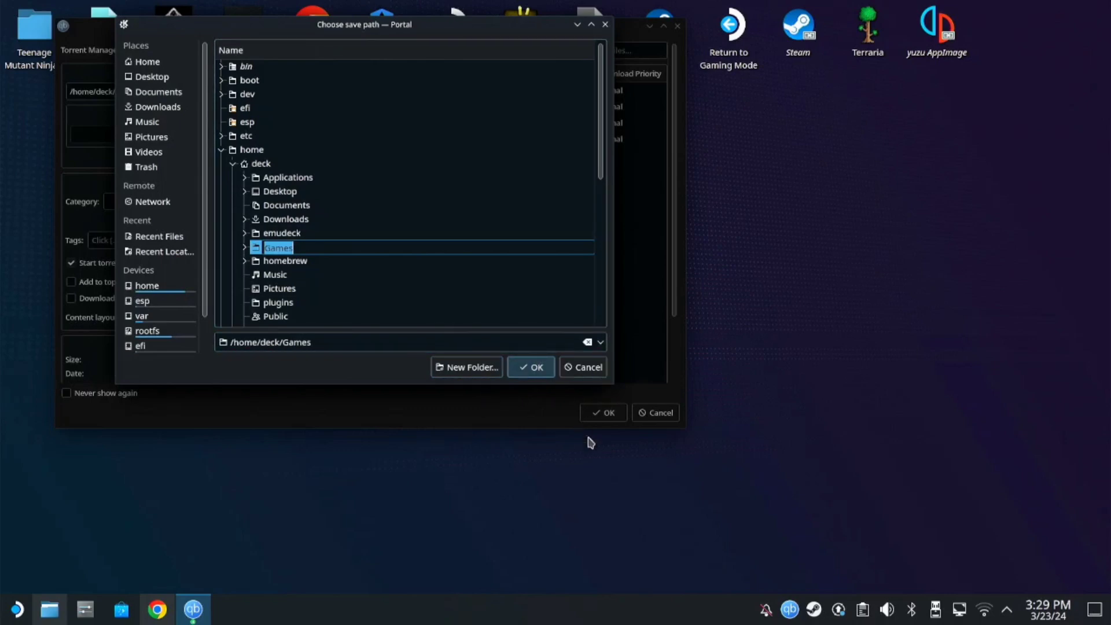
pyautogui.moveTo(603, 26)
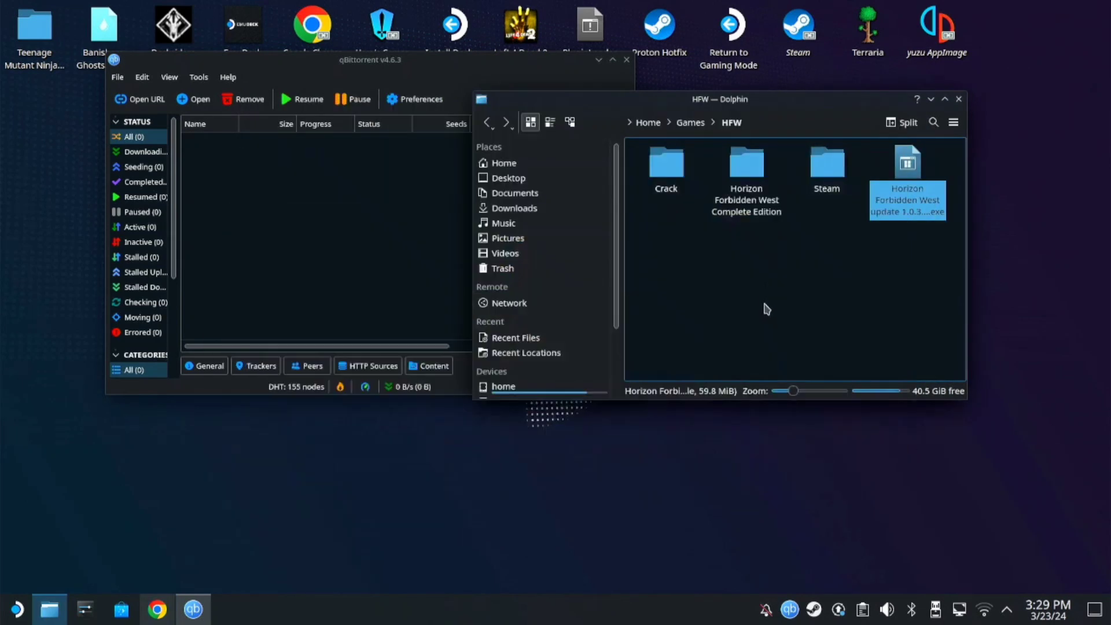
pyautogui.moveTo(893, 271)
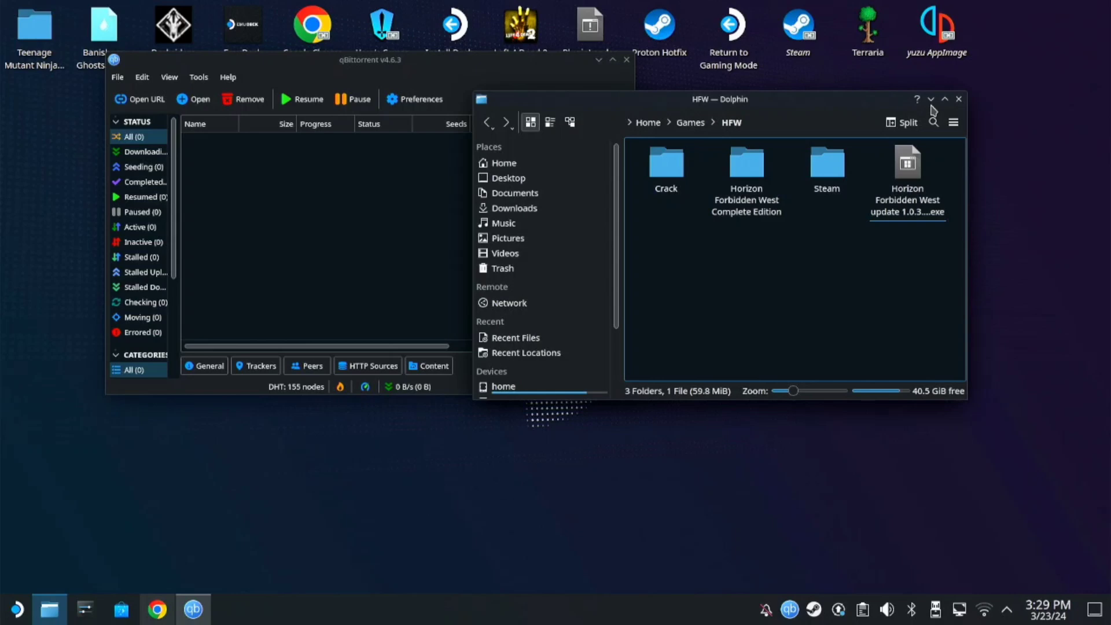
pyautogui.click(959, 99)
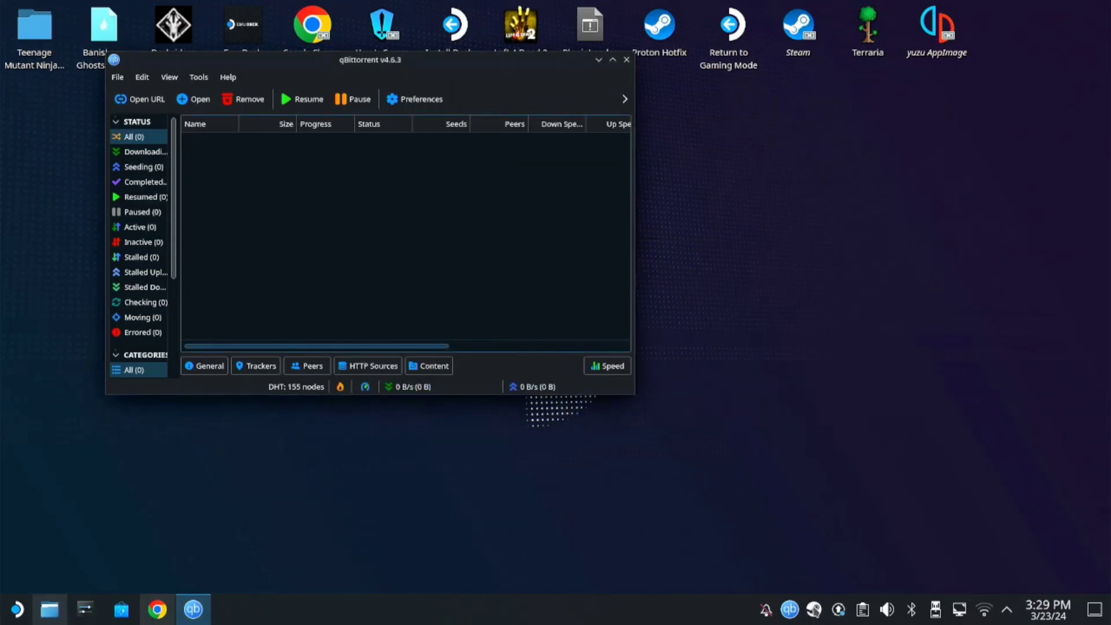
# - Bring up the Steam library and start adding a non-Steam game
pyautogui.click(813, 609)
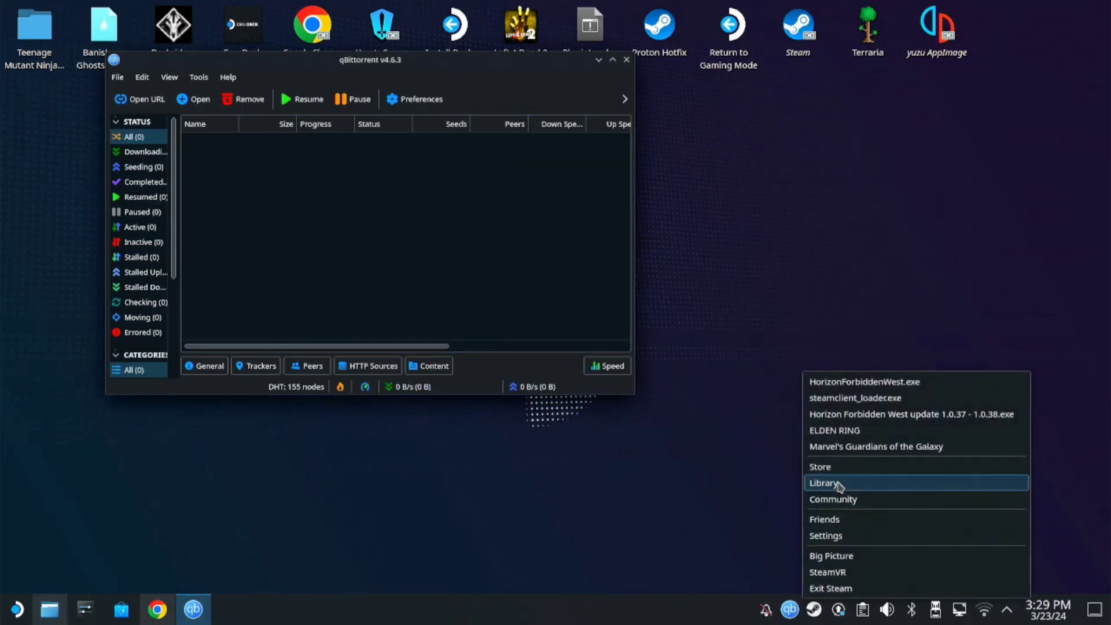
pyautogui.click(824, 483)
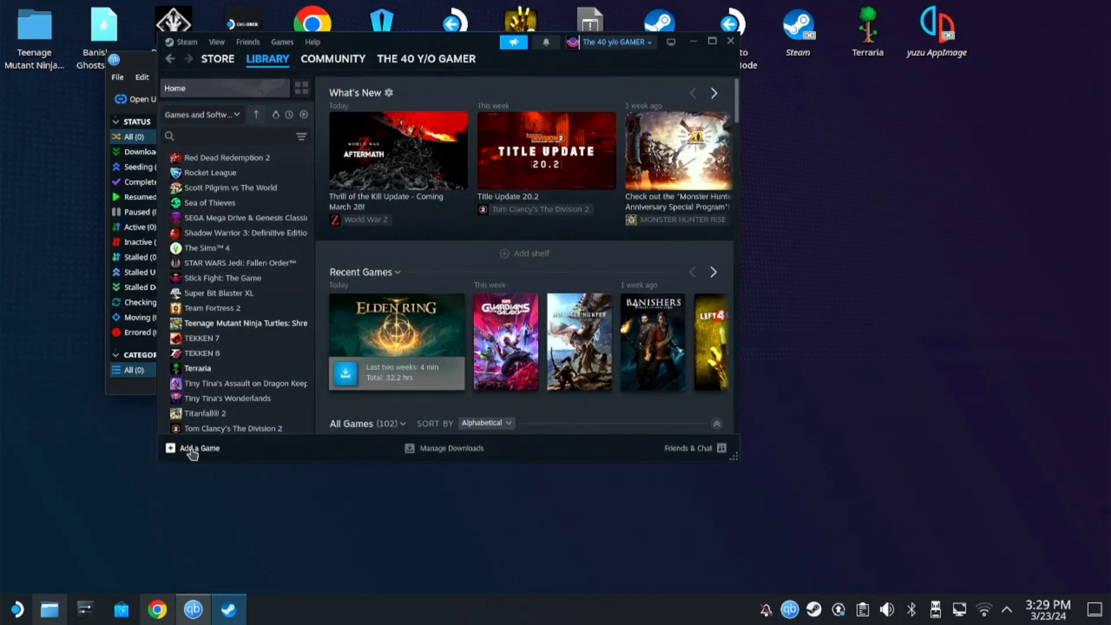
pyautogui.moveTo(431, 327)
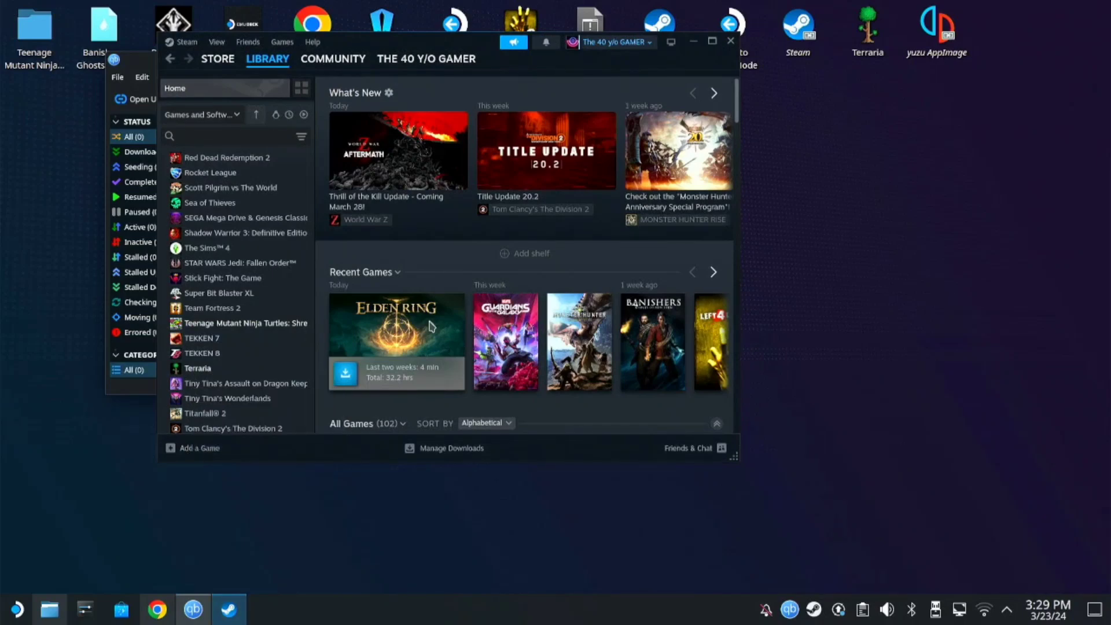
pyautogui.click(198, 448)
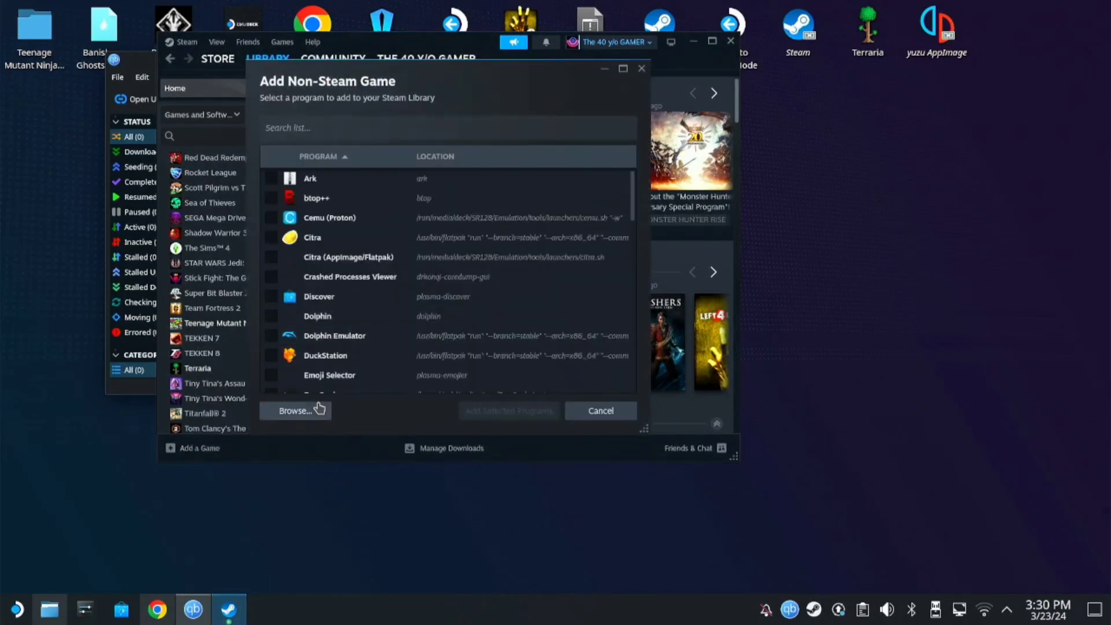
# - Browse to Games > HFW and select the update 1.0.37 - 1.0.38 exe
pyautogui.click(294, 410)
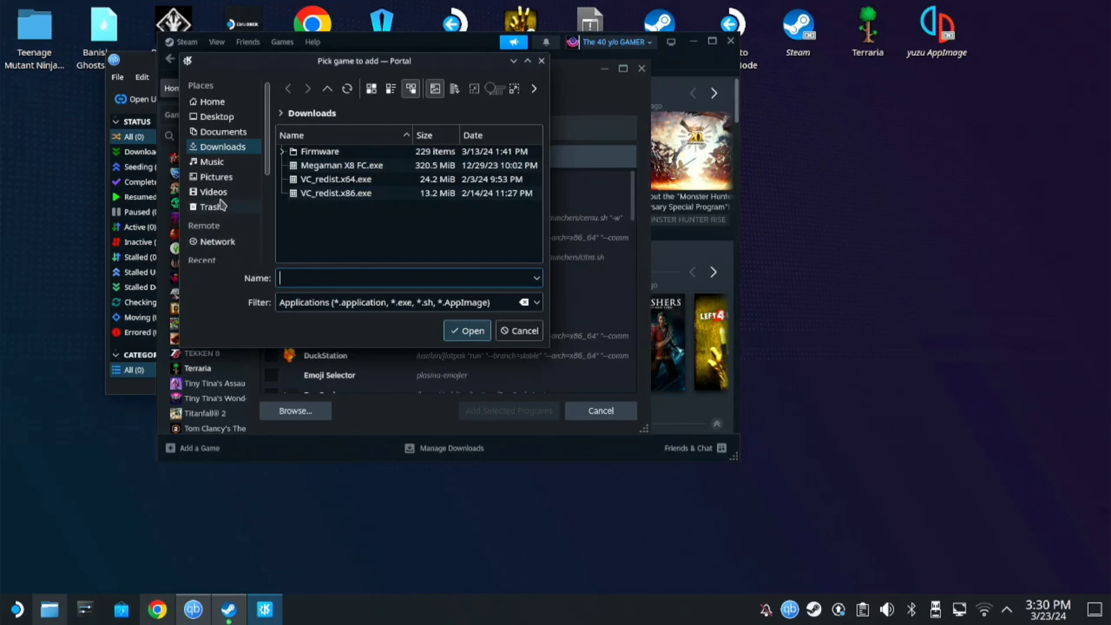
pyautogui.click(212, 102)
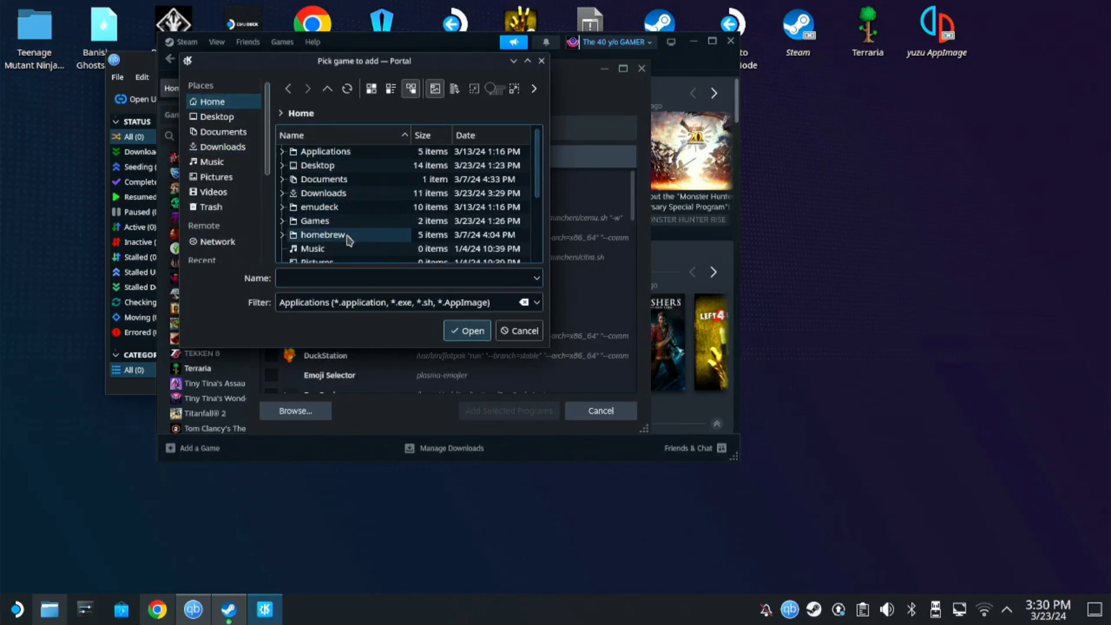
pyautogui.doubleClick(315, 221)
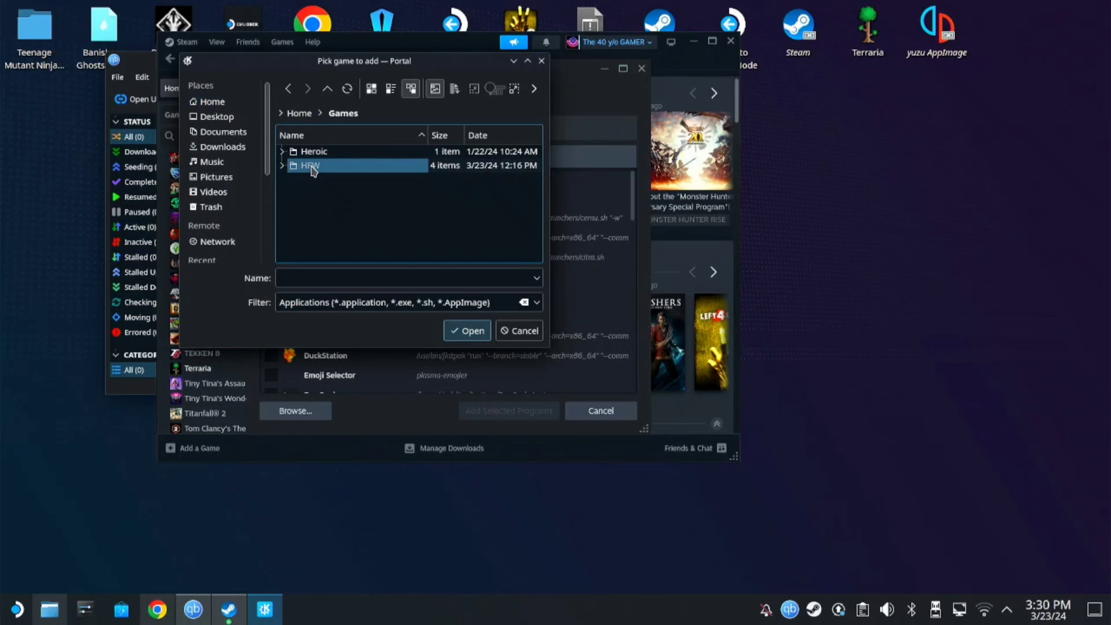
pyautogui.doubleClick(308, 165)
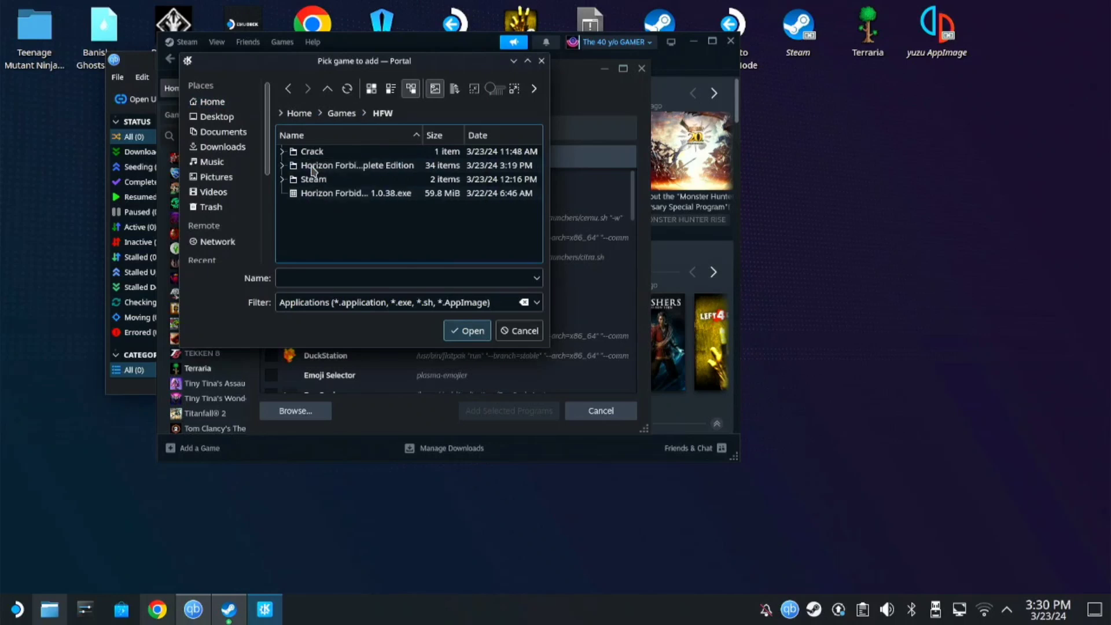
pyautogui.click(341, 193)
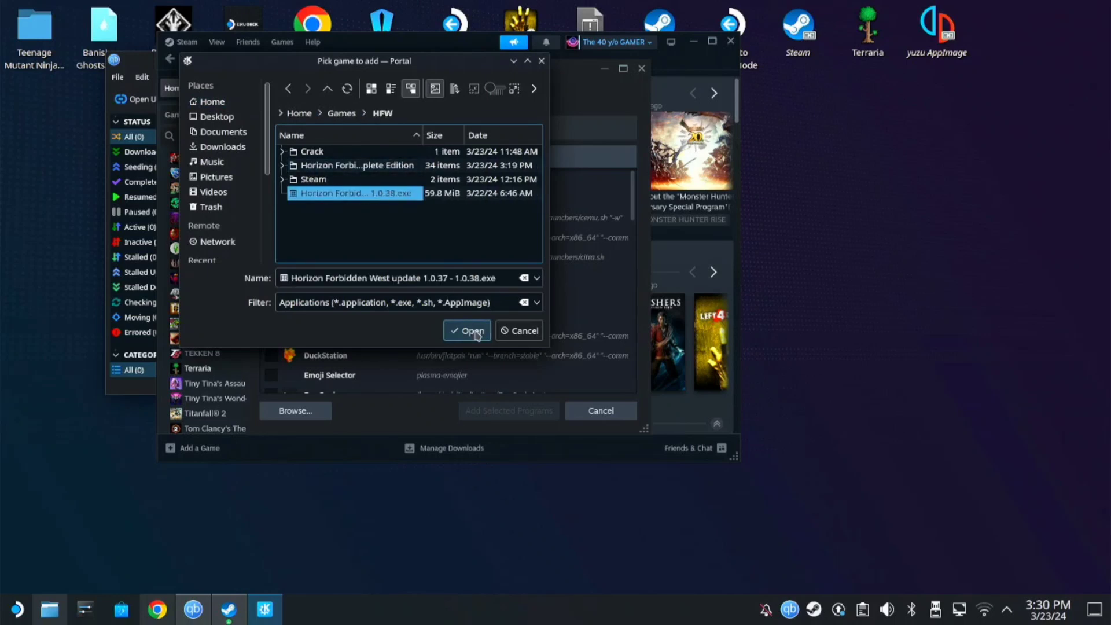
pyautogui.click(468, 331)
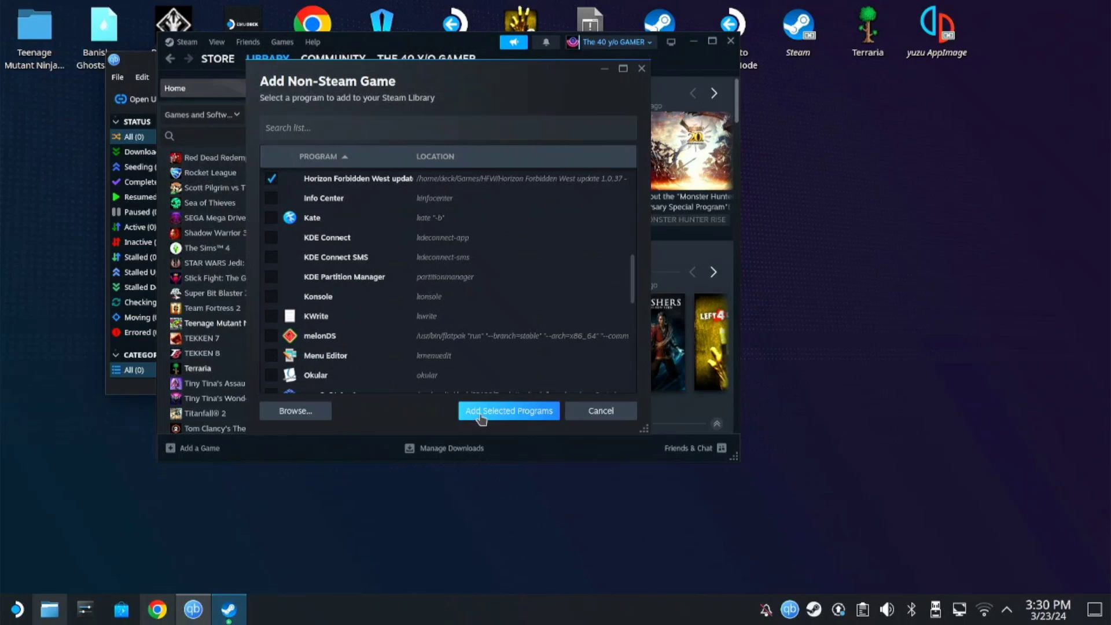
# - Add the update exe shortcut, force Proton Experimental in Compatibility, and press Play
pyautogui.click(508, 411)
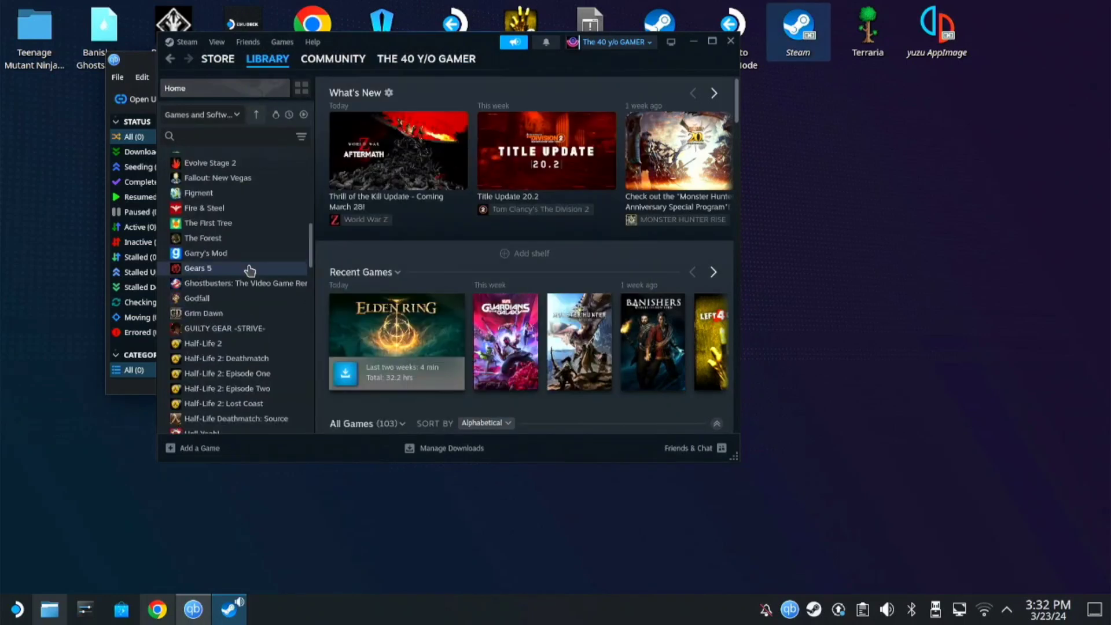
pyautogui.scroll(-3)
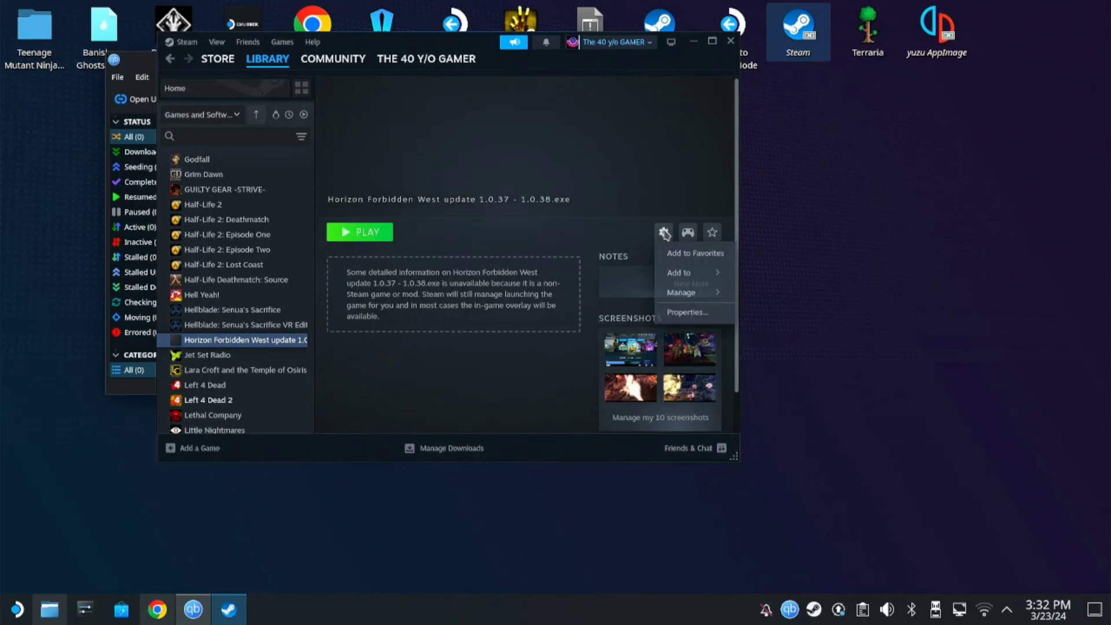
pyautogui.click(687, 312)
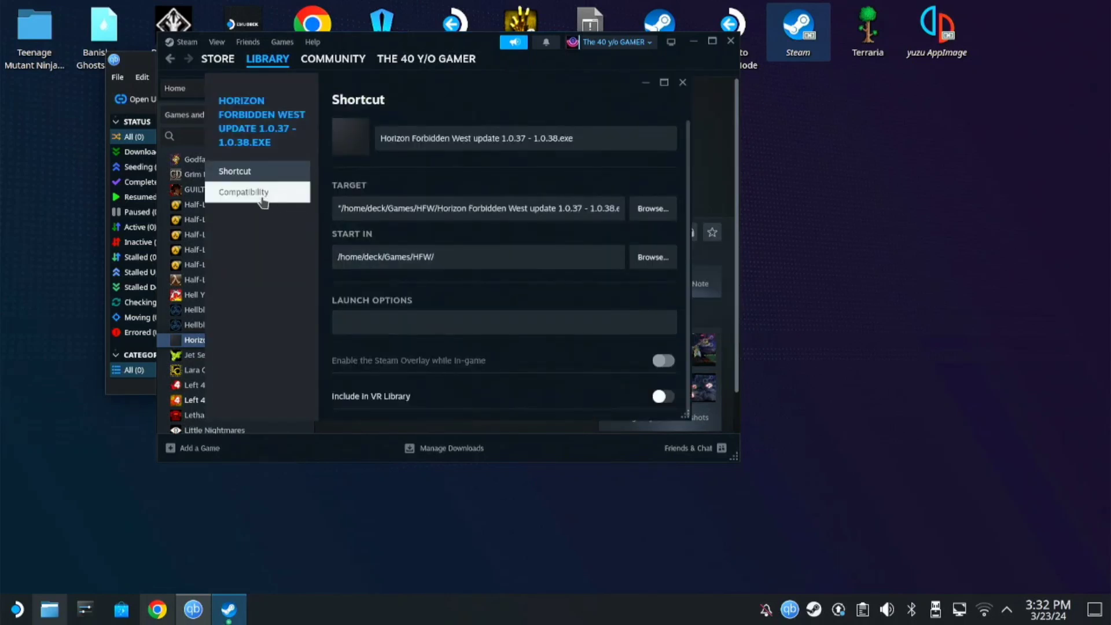
pyautogui.click(243, 192)
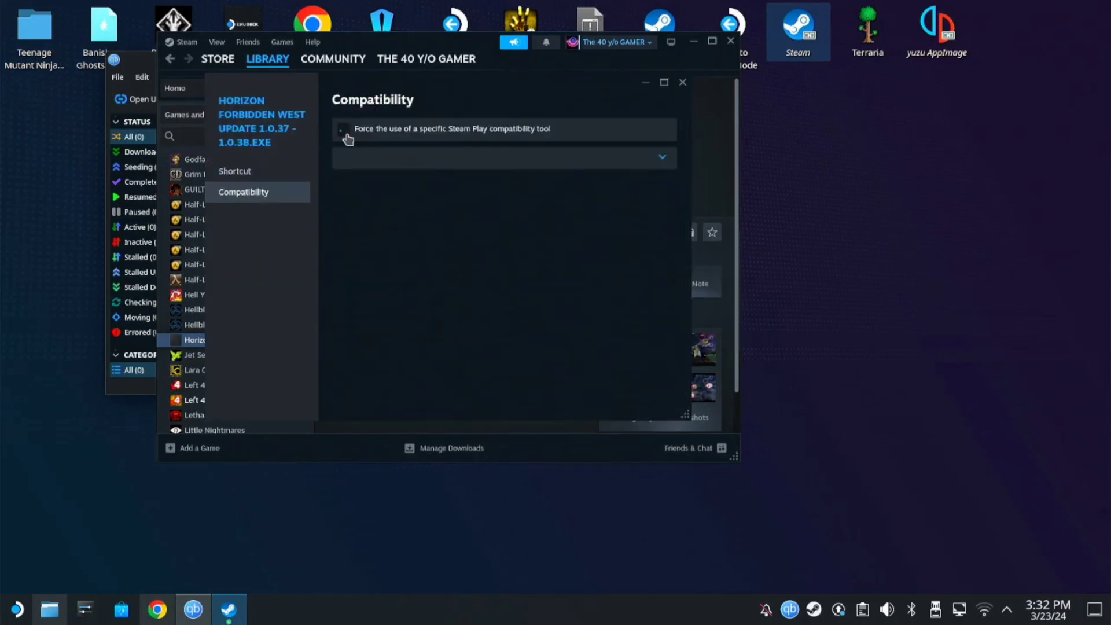
pyautogui.click(344, 129)
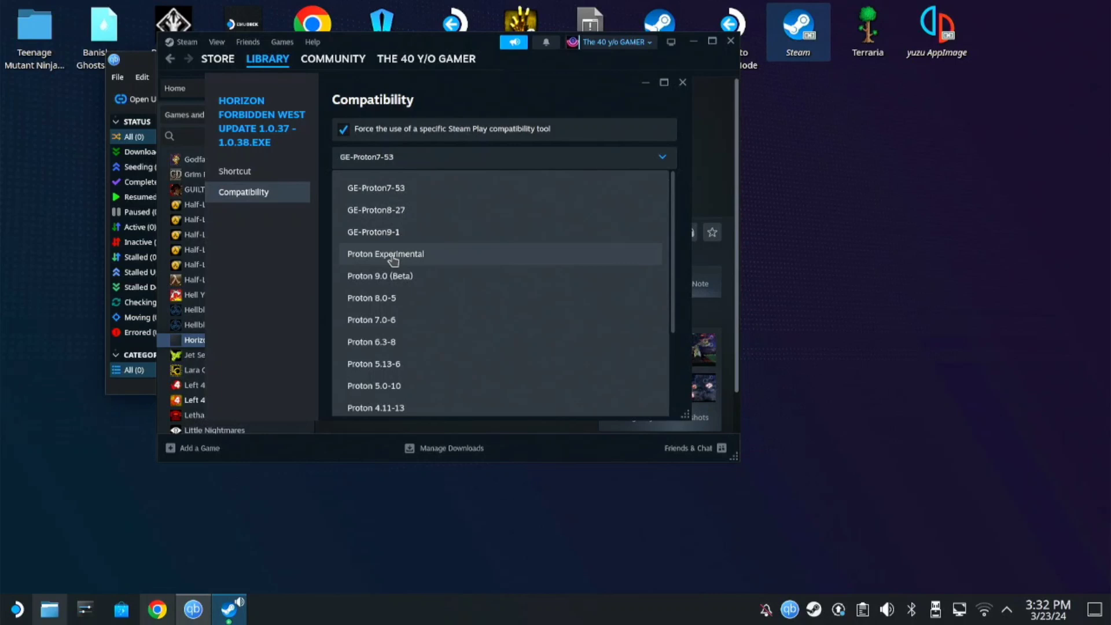
pyautogui.click(386, 254)
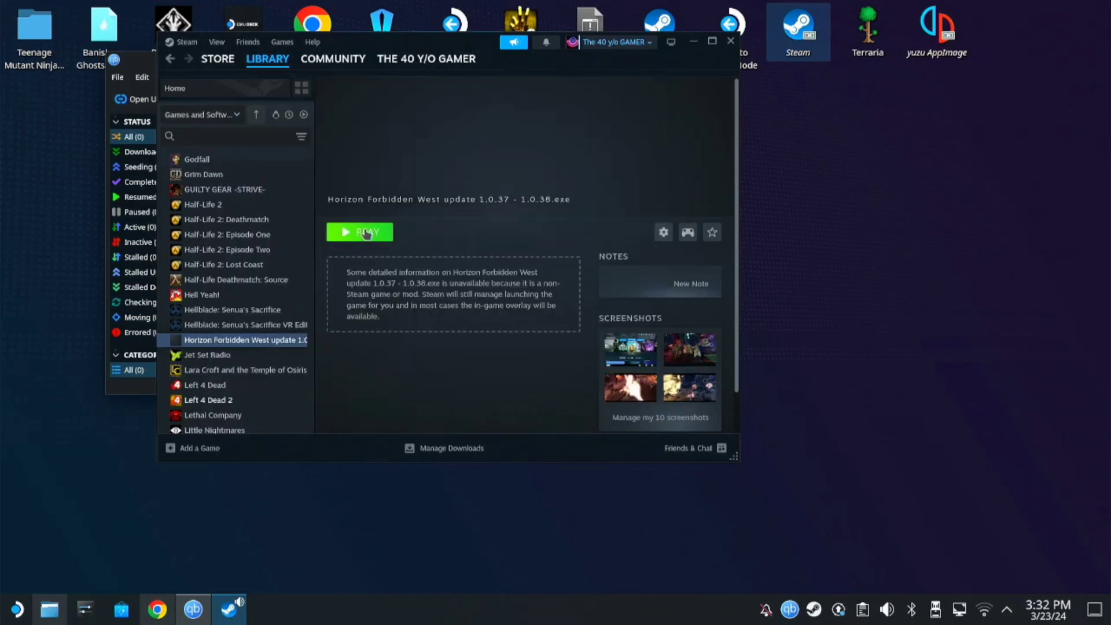
pyautogui.click(359, 231)
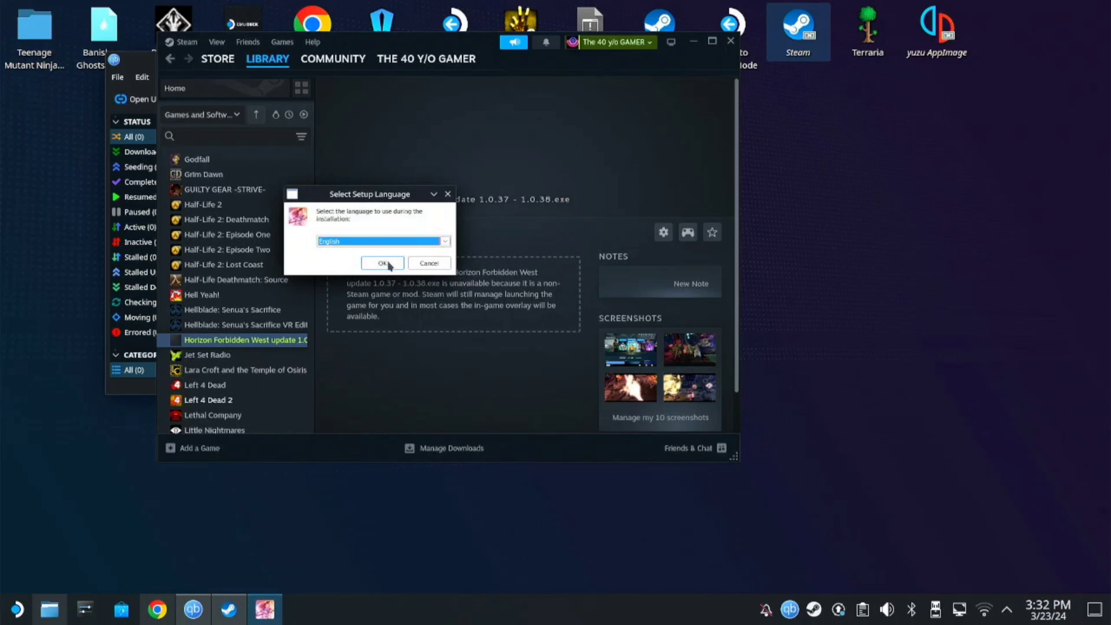
# - Keep English and set the install destination to Z: > home > deck > Games > HFW > Complete Edition
pyautogui.click(382, 262)
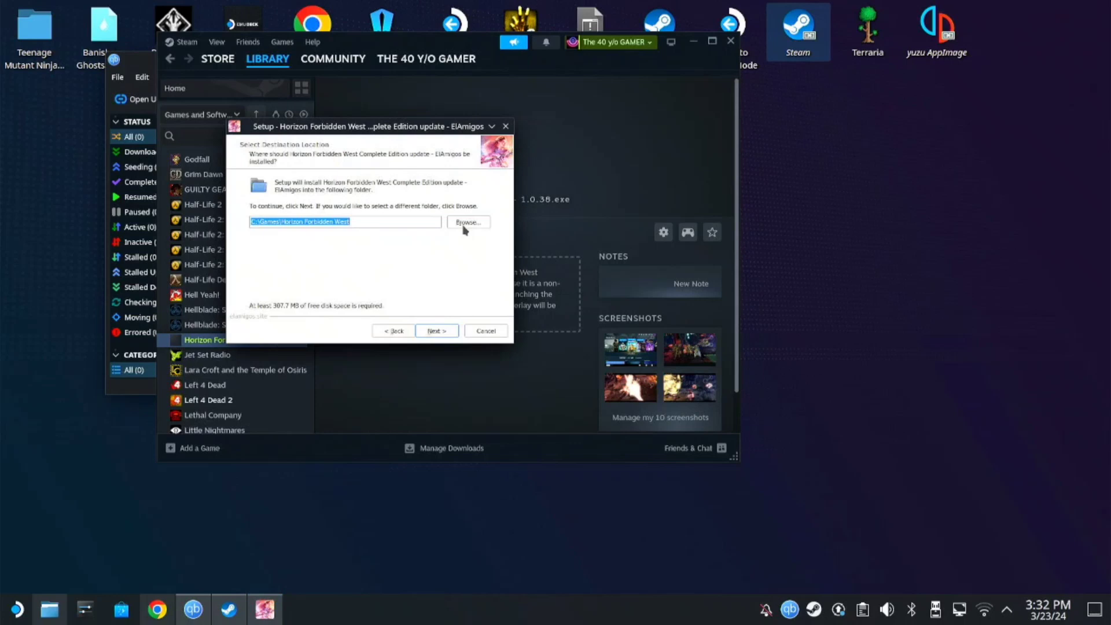
pyautogui.click(468, 222)
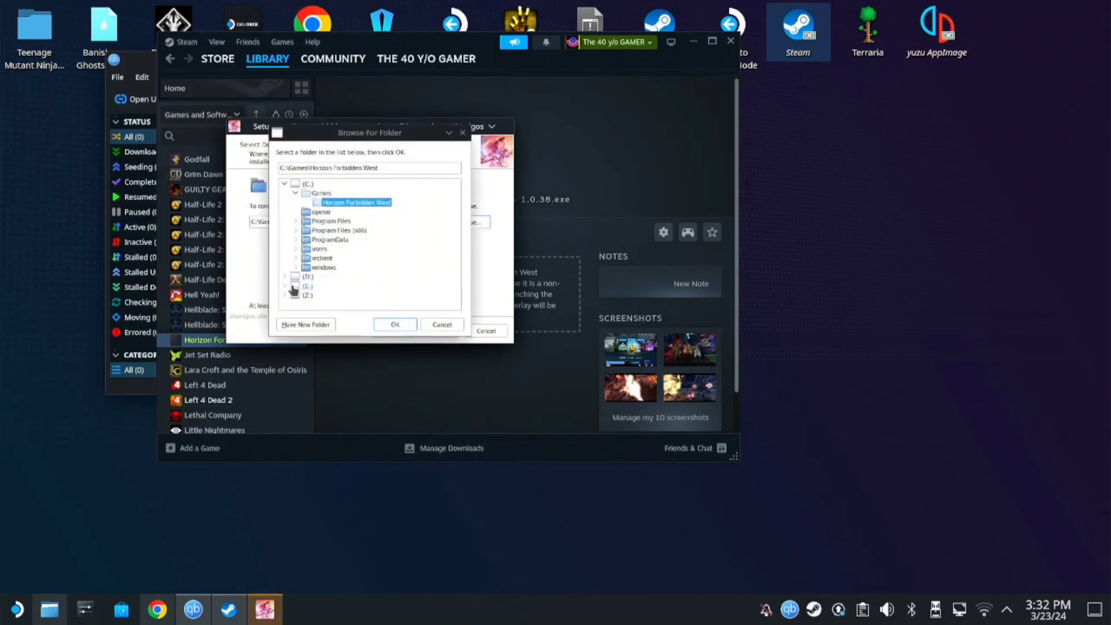
pyautogui.click(286, 295)
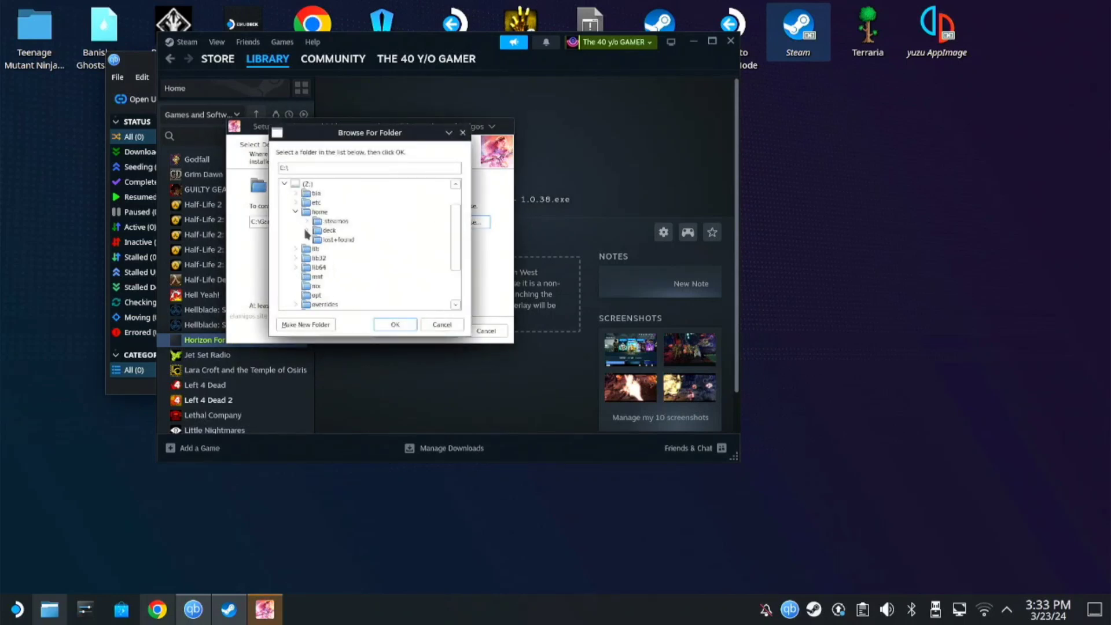
pyautogui.click(298, 230)
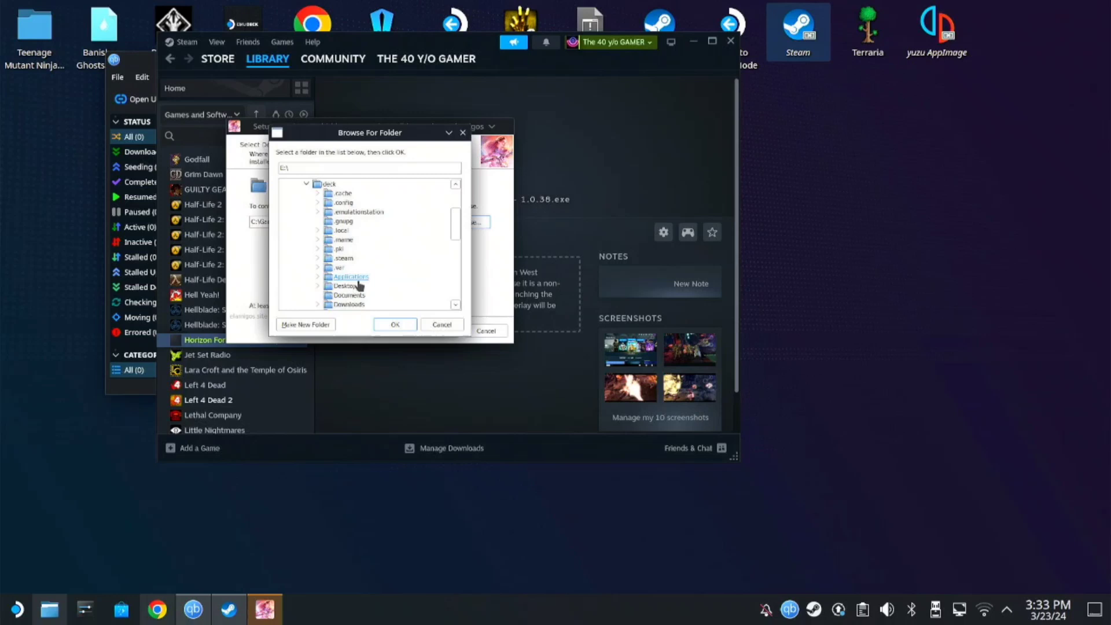
pyautogui.scroll(-3)
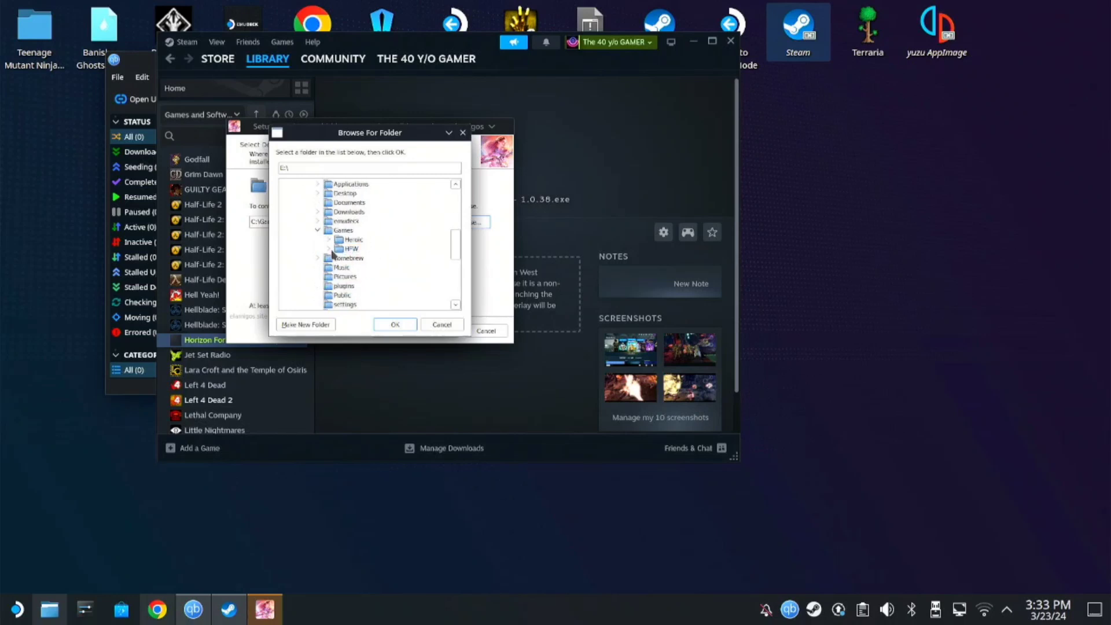
pyautogui.click(327, 249)
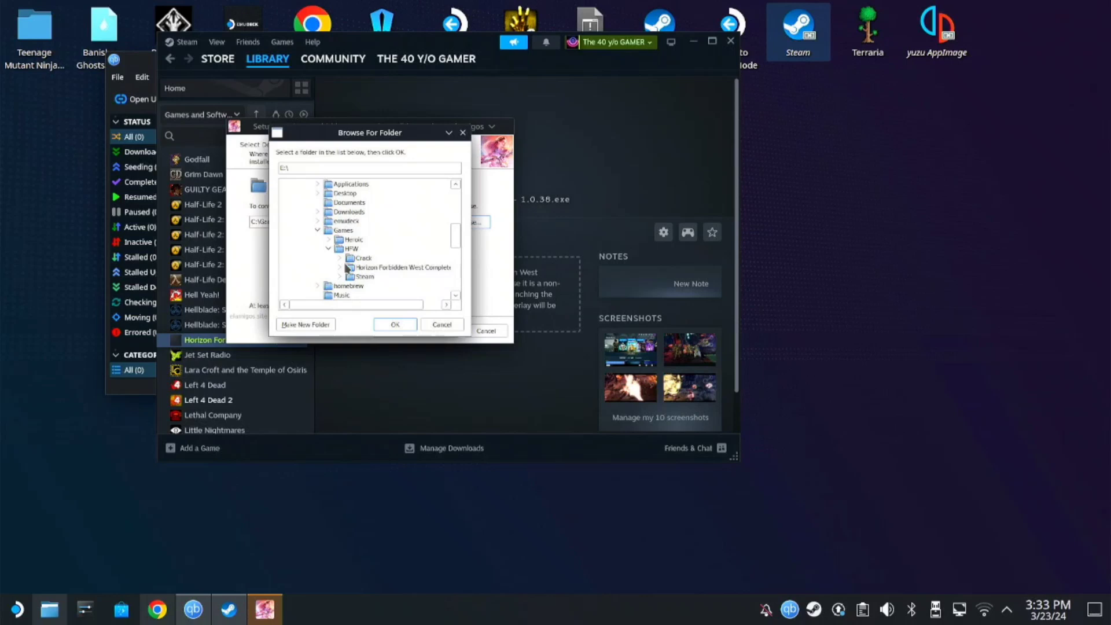
pyautogui.click(403, 268)
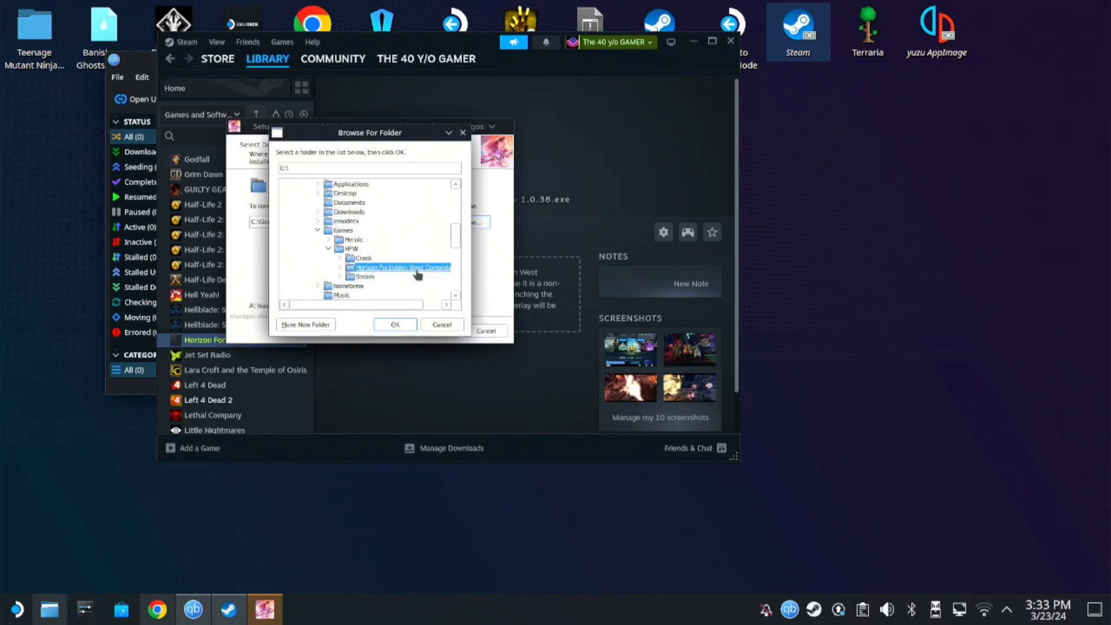
pyautogui.click(395, 324)
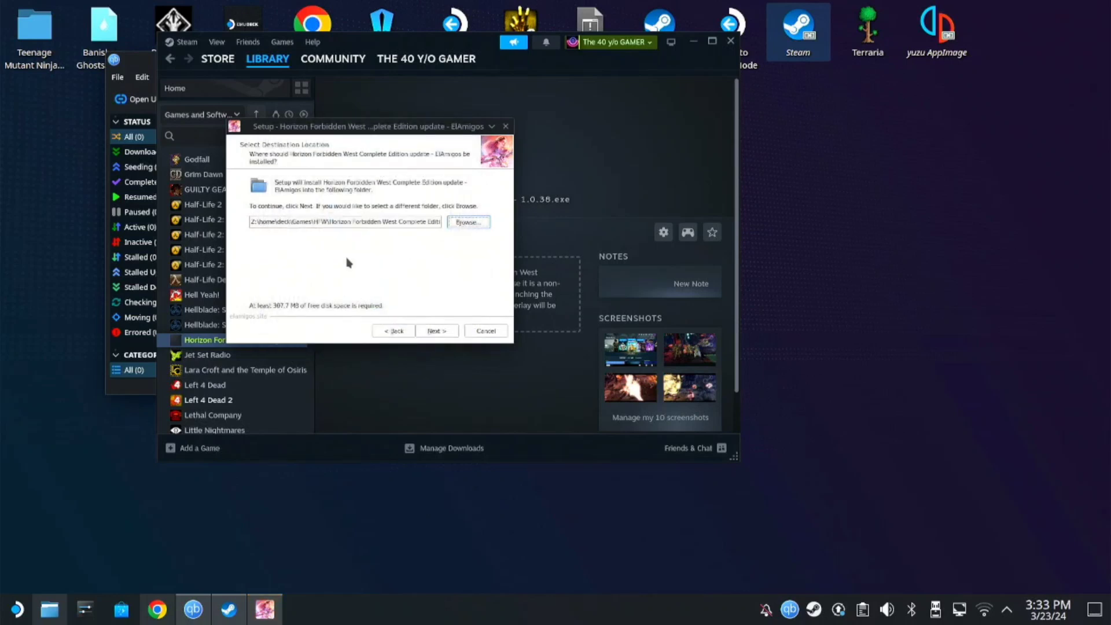
# - Run the update setup into the existing Complete Edition folder until installed, then Finish
pyautogui.click(437, 331)
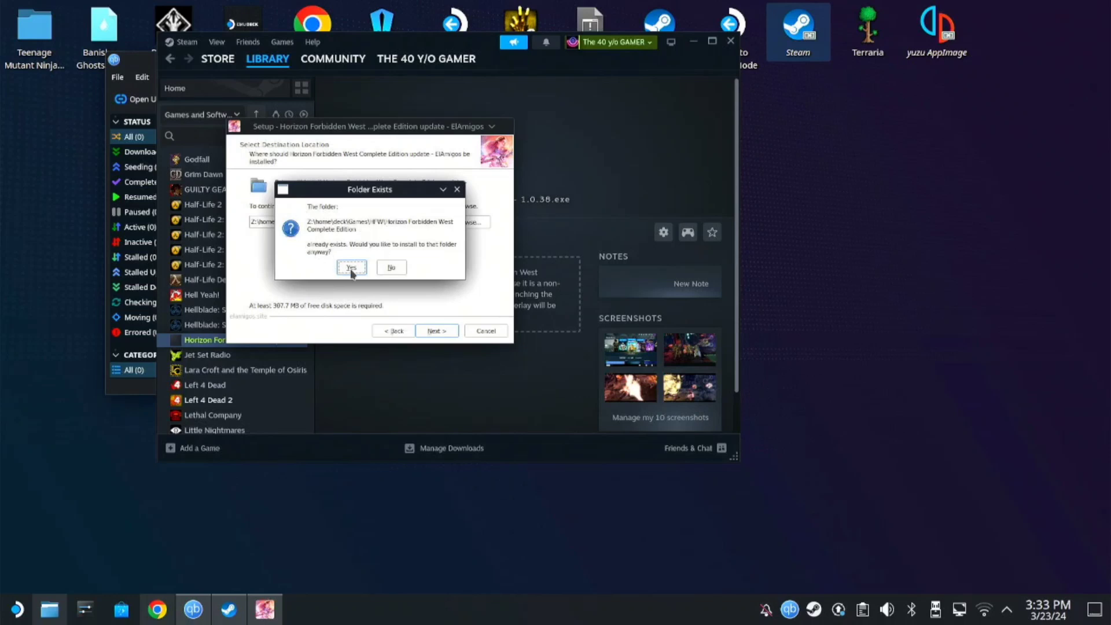
pyautogui.click(351, 267)
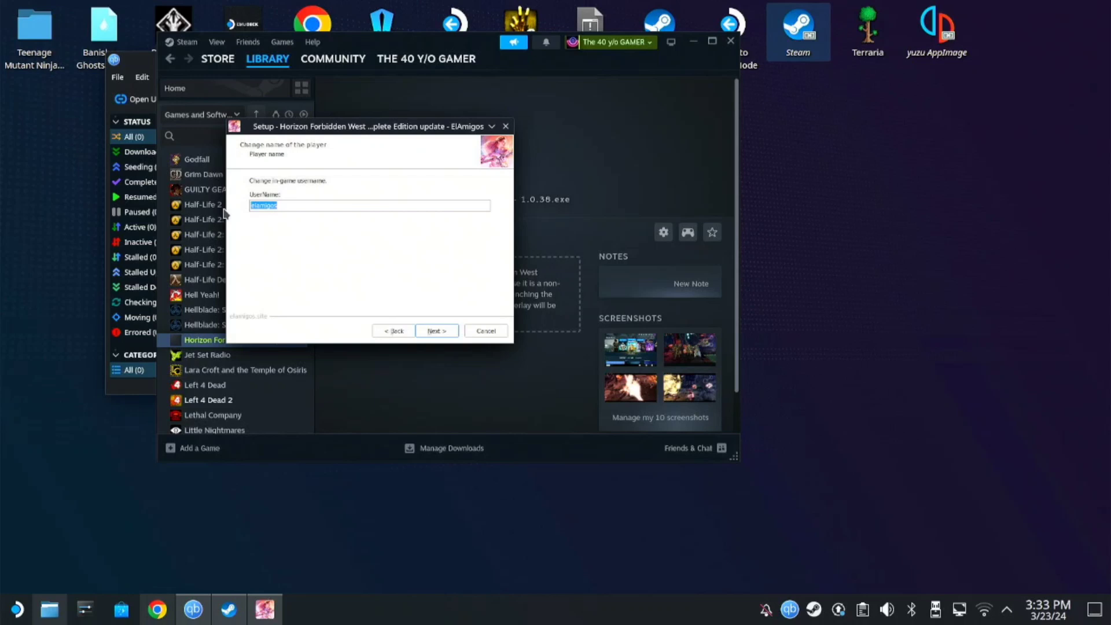
pyautogui.write('jontechi')
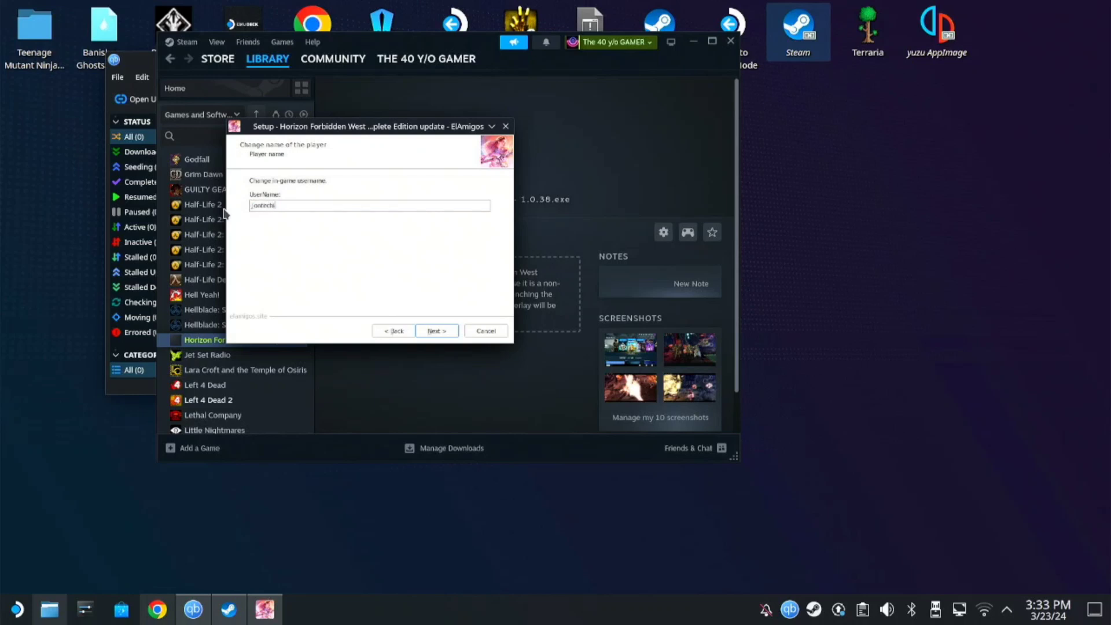
pyautogui.click(436, 331)
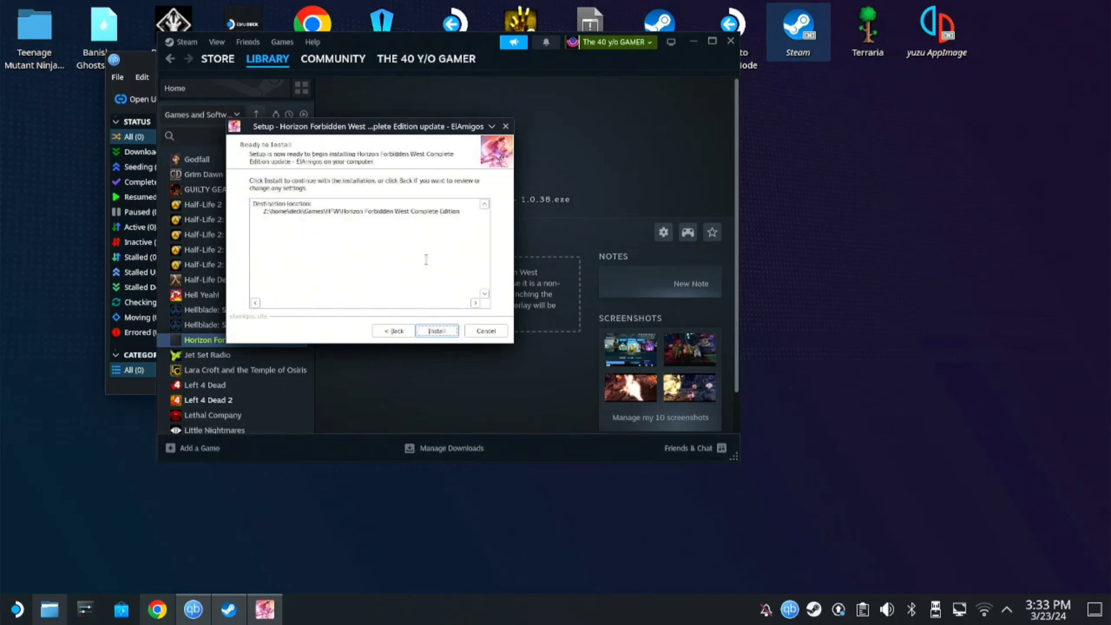
pyautogui.click(437, 331)
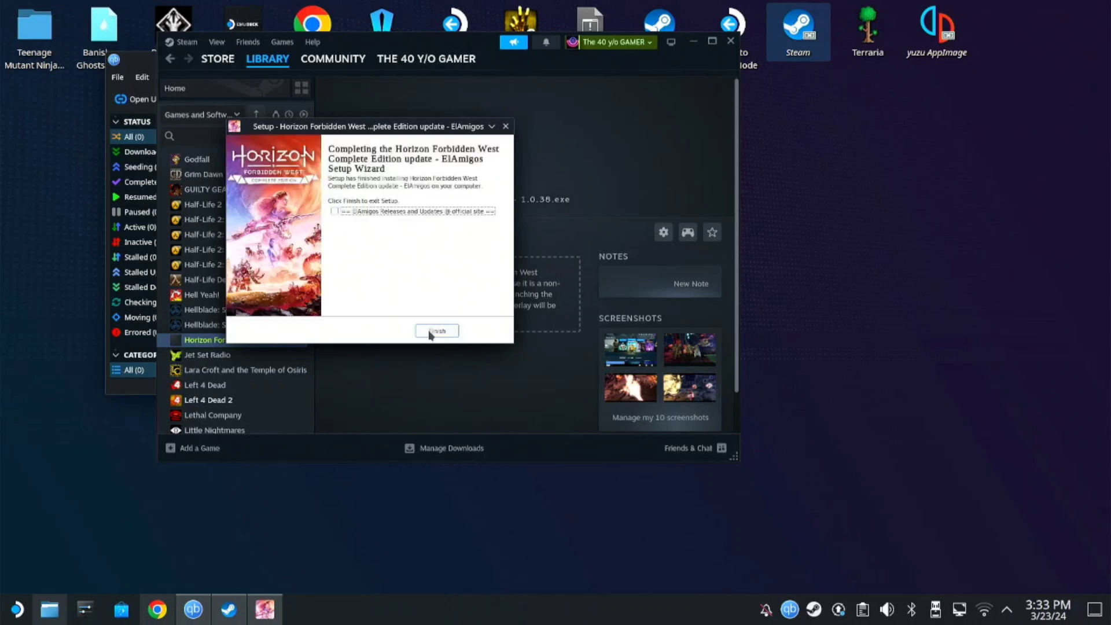
pyautogui.click(437, 330)
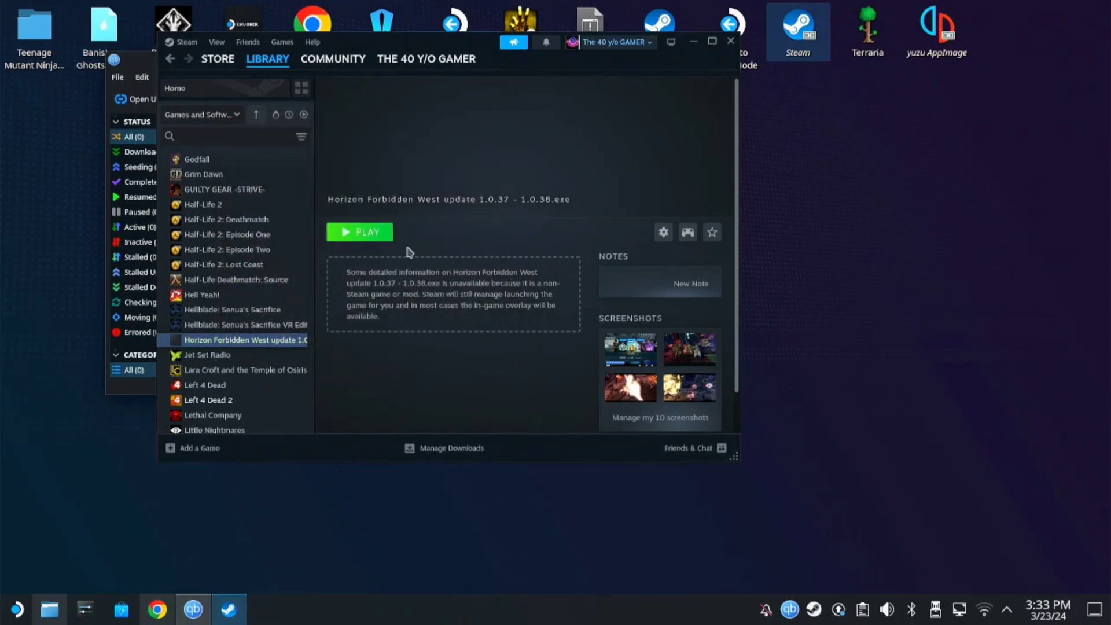
# - Remove the update installer via gear > Manage > Remove non-Steam game, then open Add a Game
pyautogui.click(663, 232)
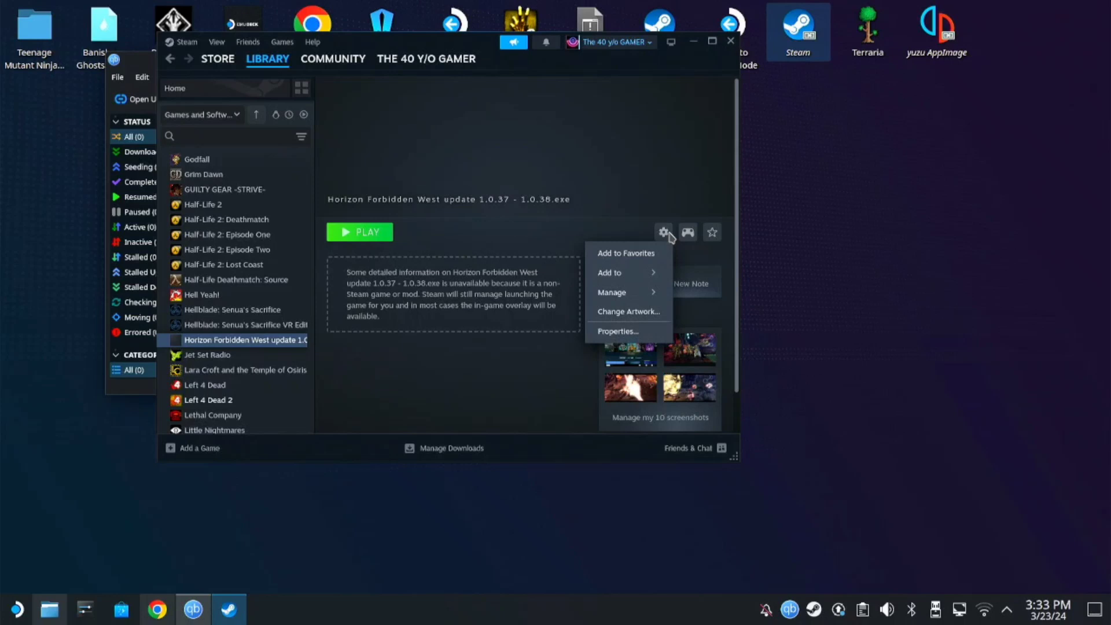
pyautogui.click(612, 292)
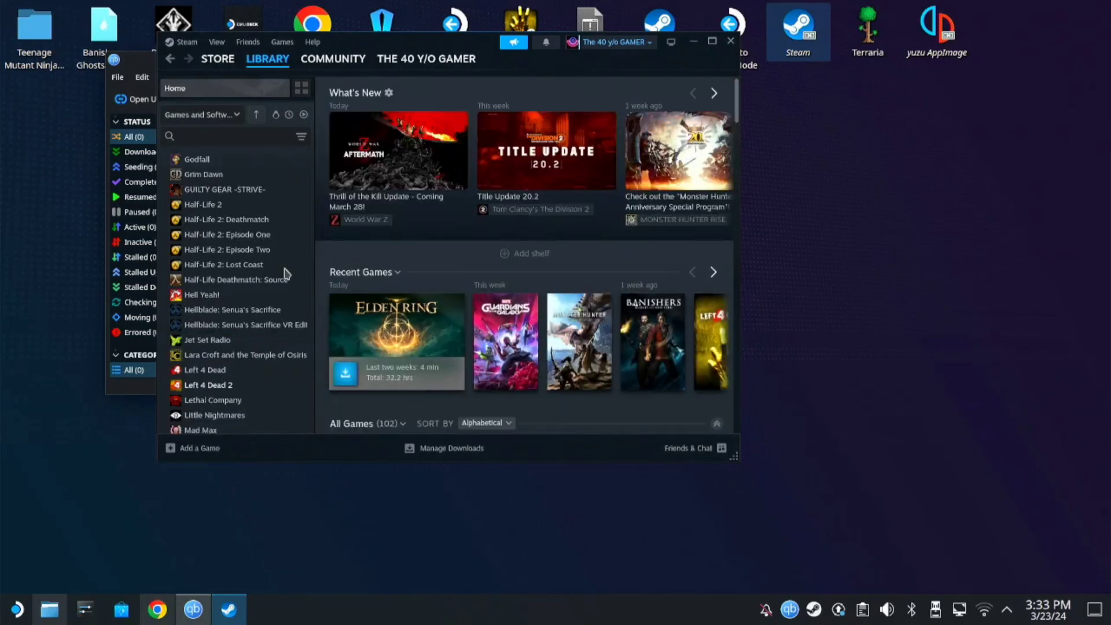
pyautogui.click(199, 448)
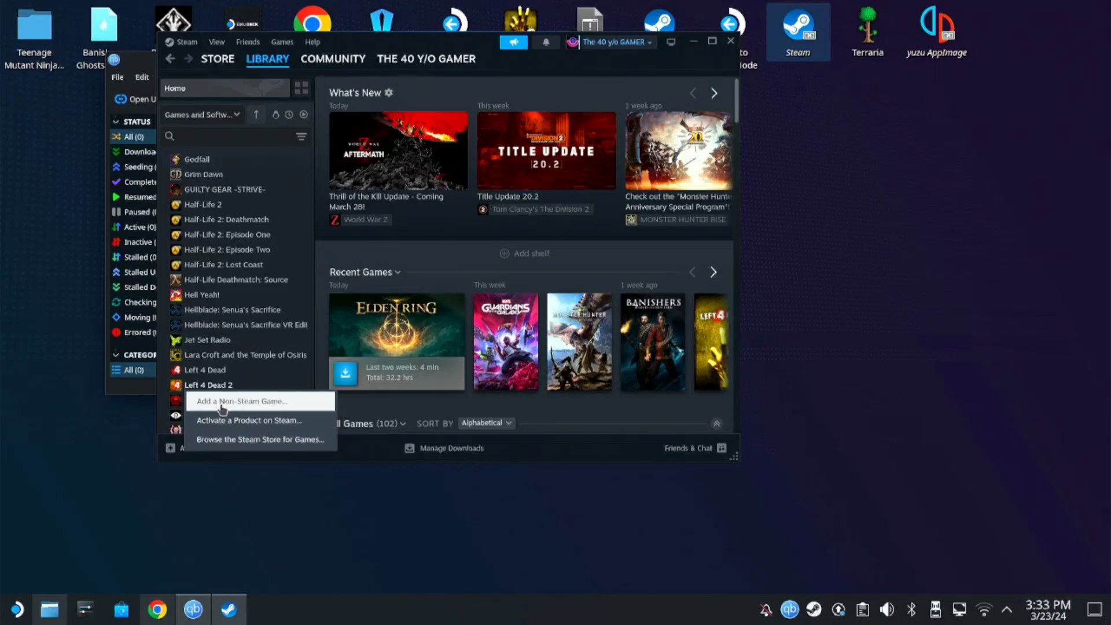
# - Add HorizonForbiddenWest.exe from Games/HFW/Horizon Forbidden West Complete Edition as a non-Steam game
pyautogui.click(241, 401)
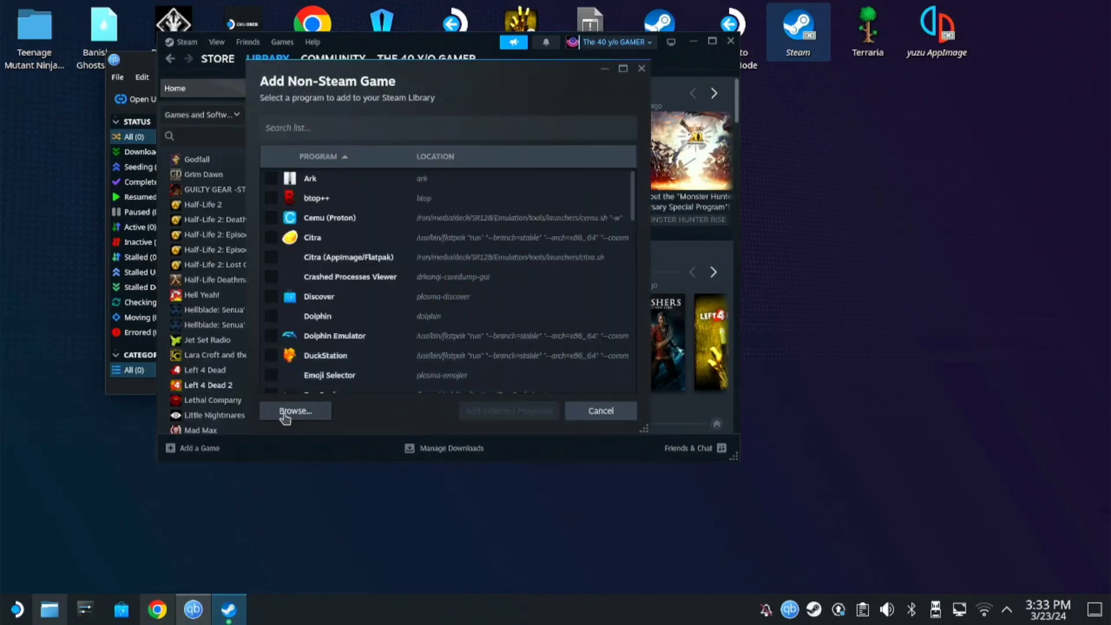
pyautogui.click(294, 411)
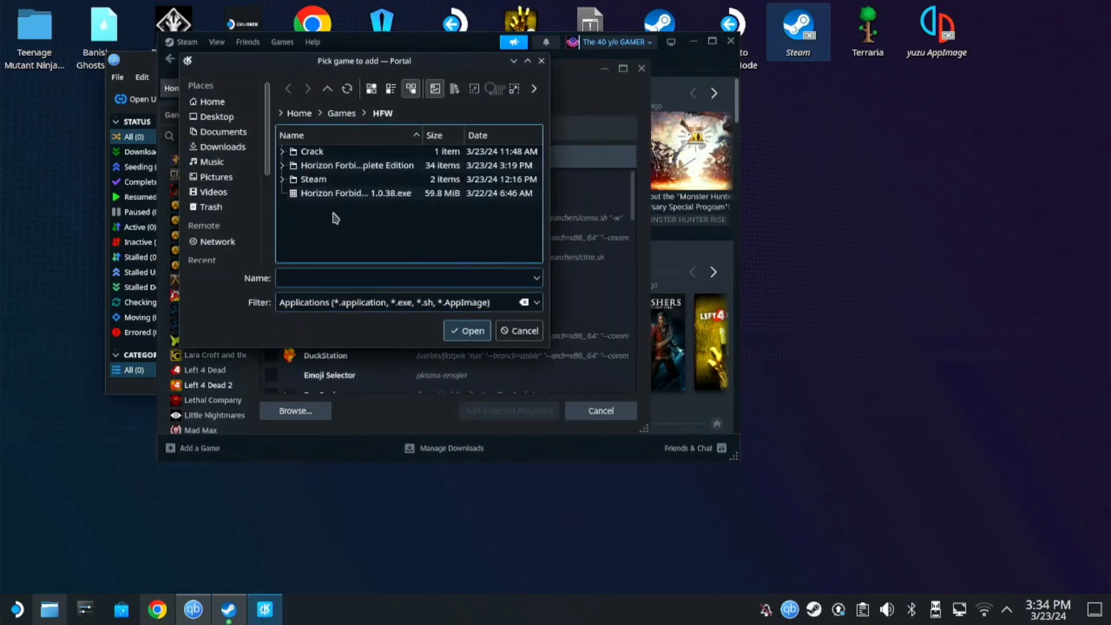
pyautogui.click(212, 101)
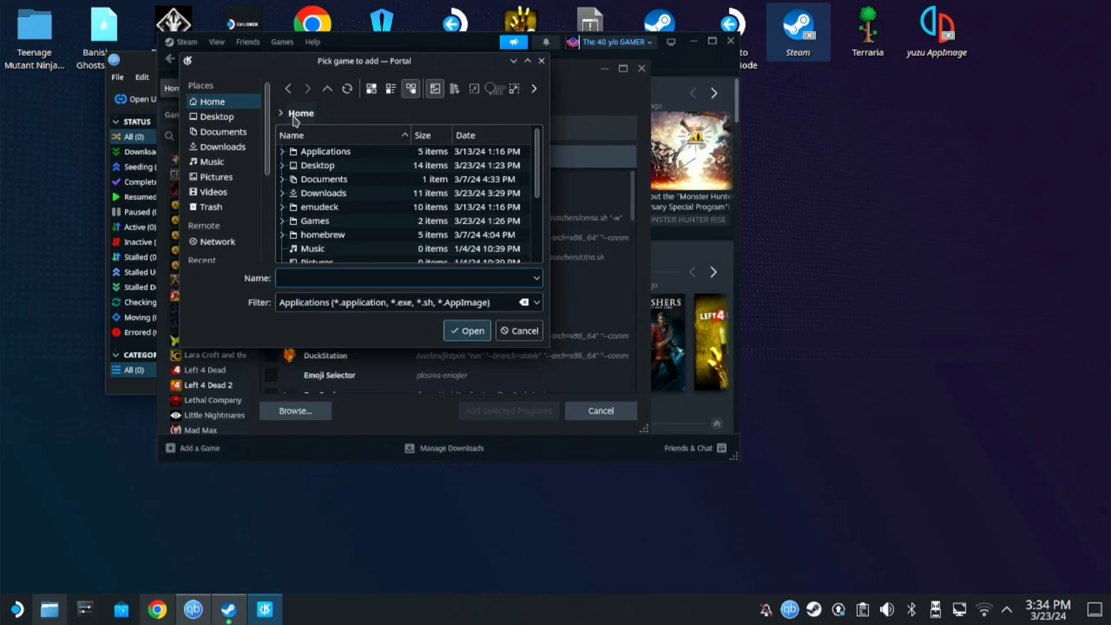
pyautogui.doubleClick(315, 220)
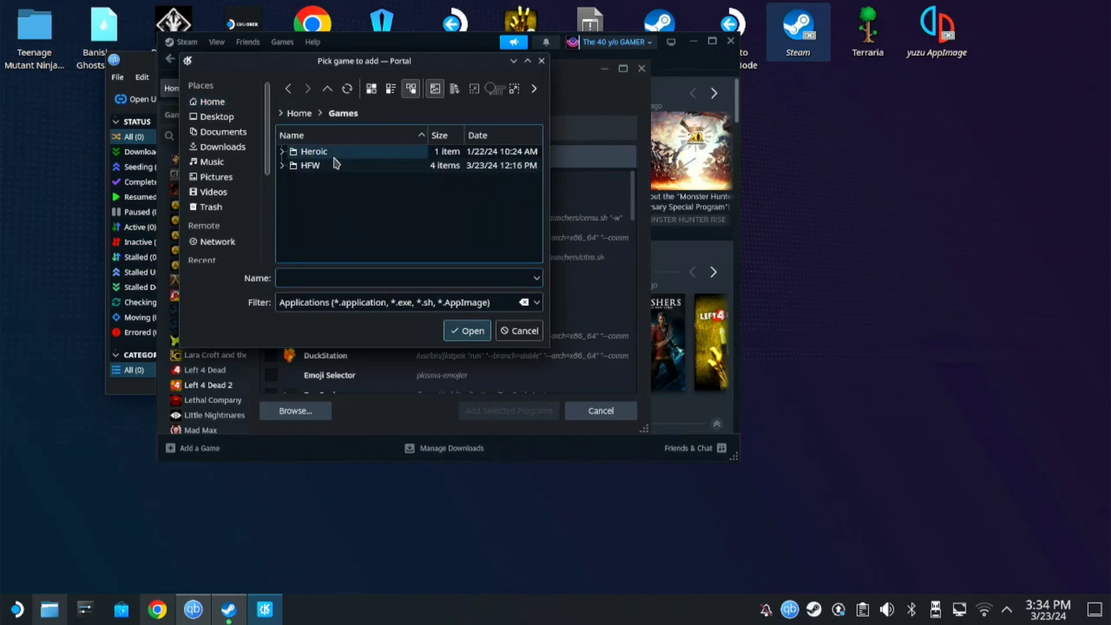
pyautogui.doubleClick(310, 166)
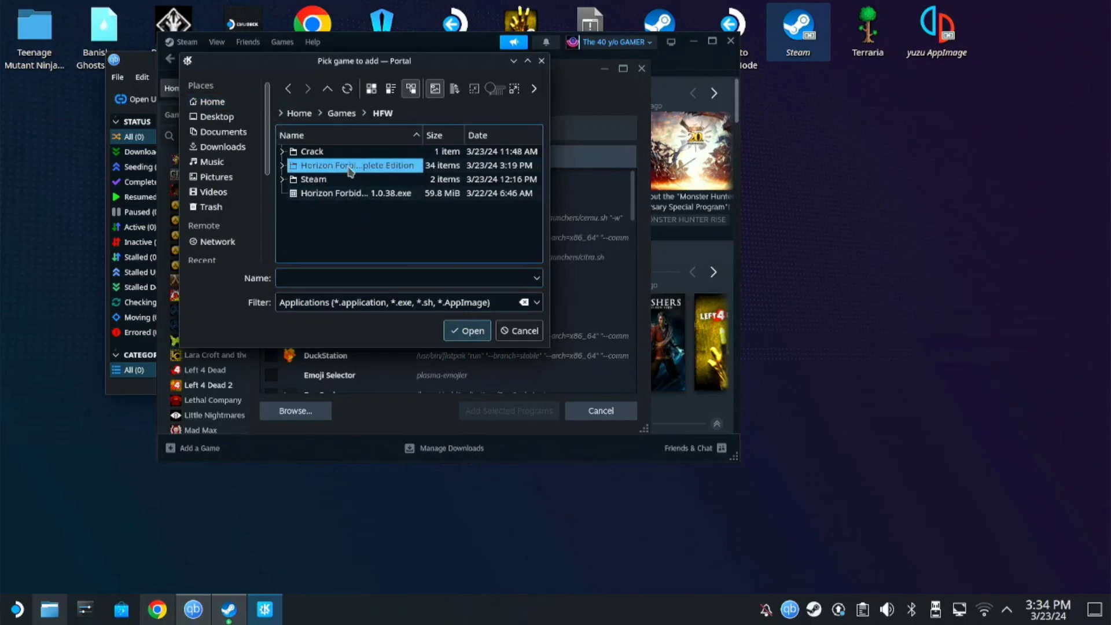
pyautogui.moveTo(350, 166)
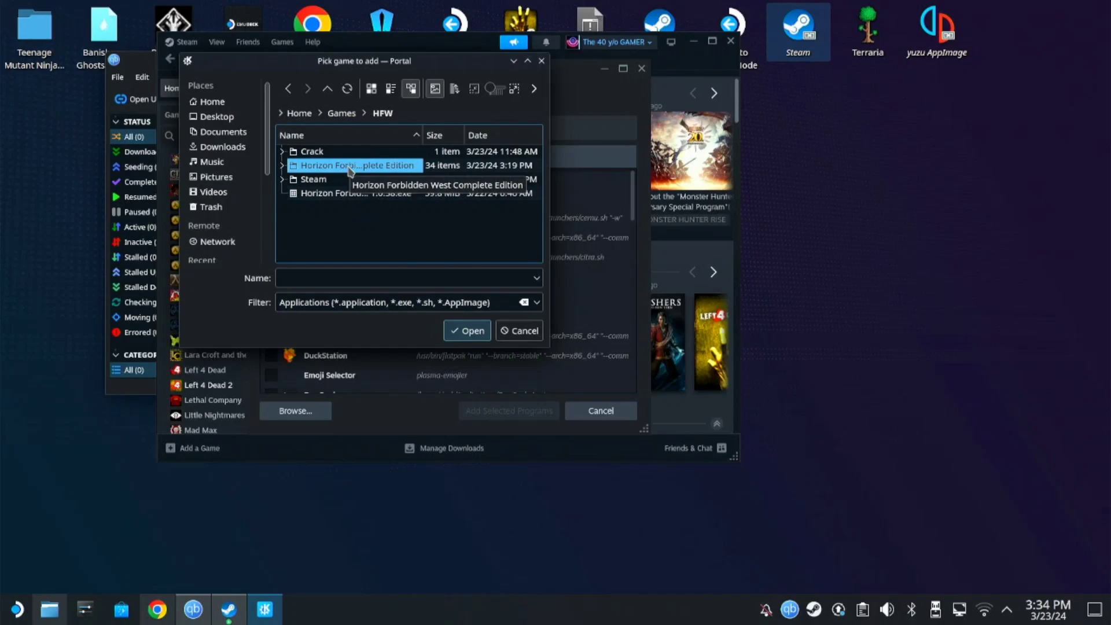
pyautogui.doubleClick(356, 165)
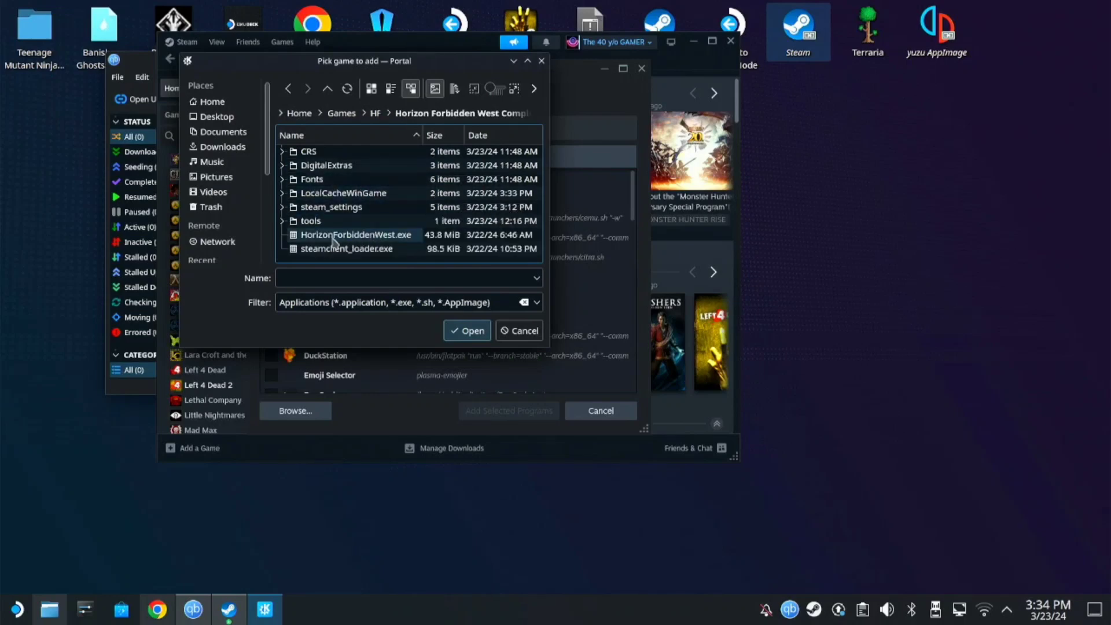
pyautogui.moveTo(399, 245)
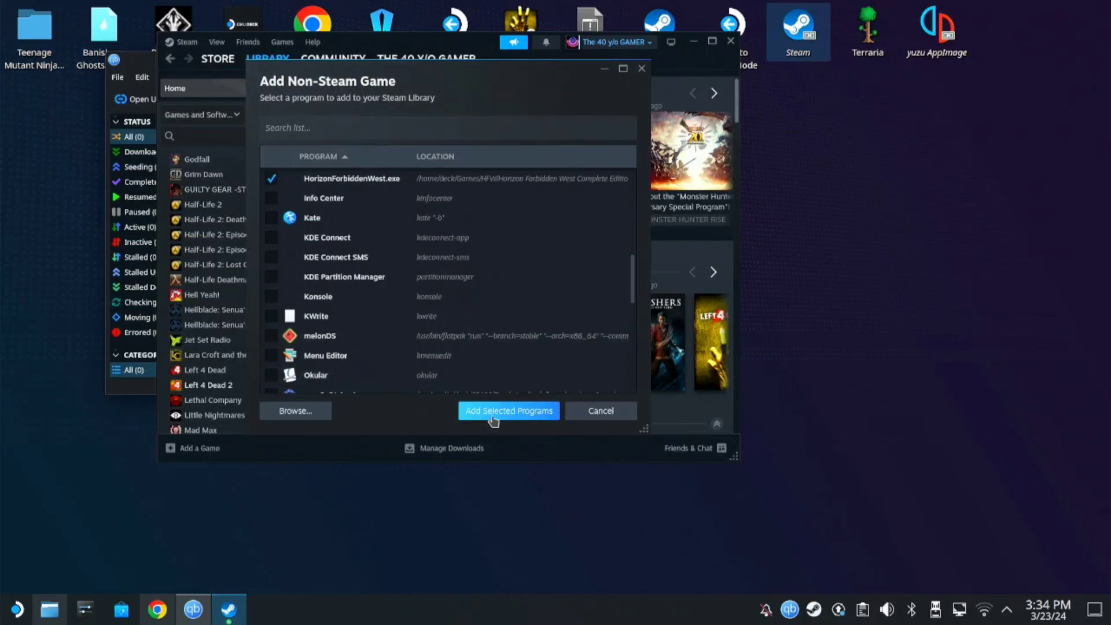
pyautogui.click(509, 411)
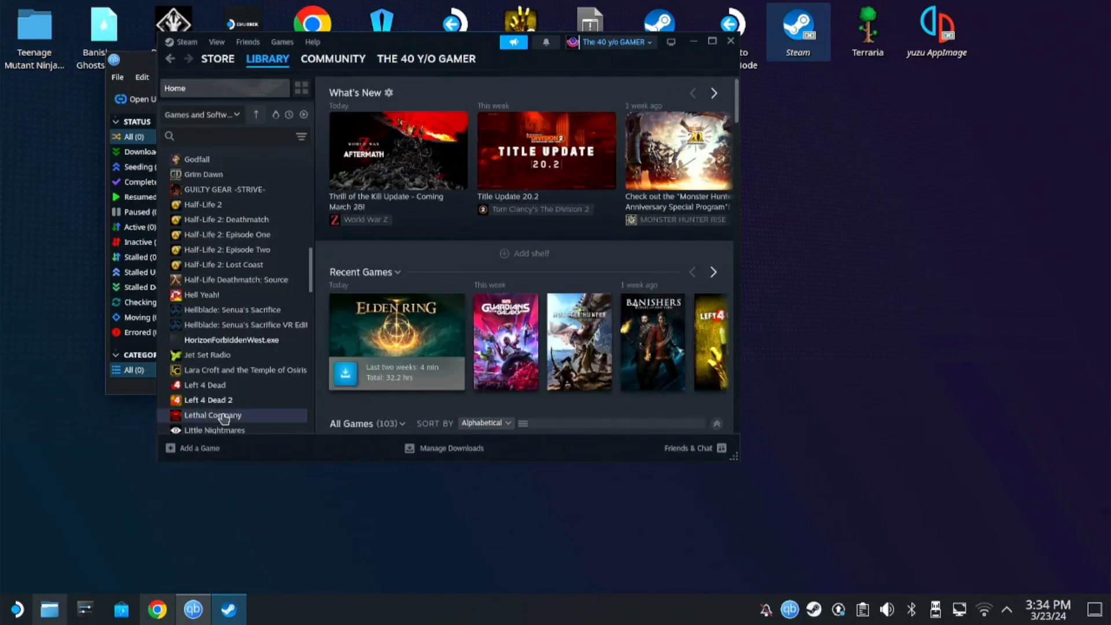
# - Force Proton Experimental in HorizonForbiddenWest.exe's Compatibility properties, then hit Play to launch it
pyautogui.click(232, 340)
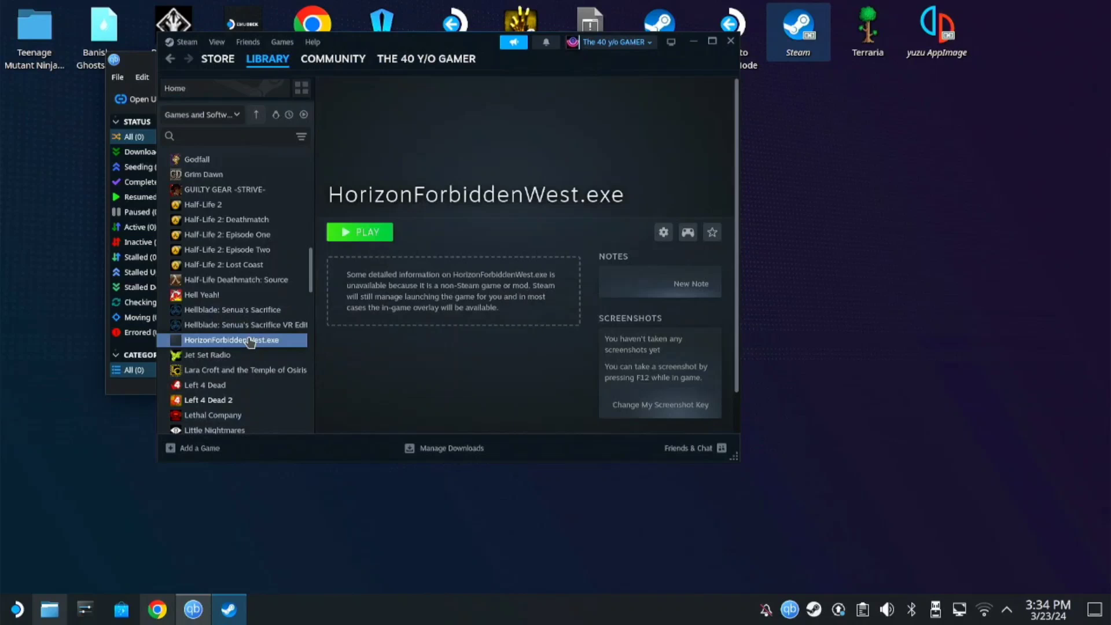
pyautogui.click(663, 232)
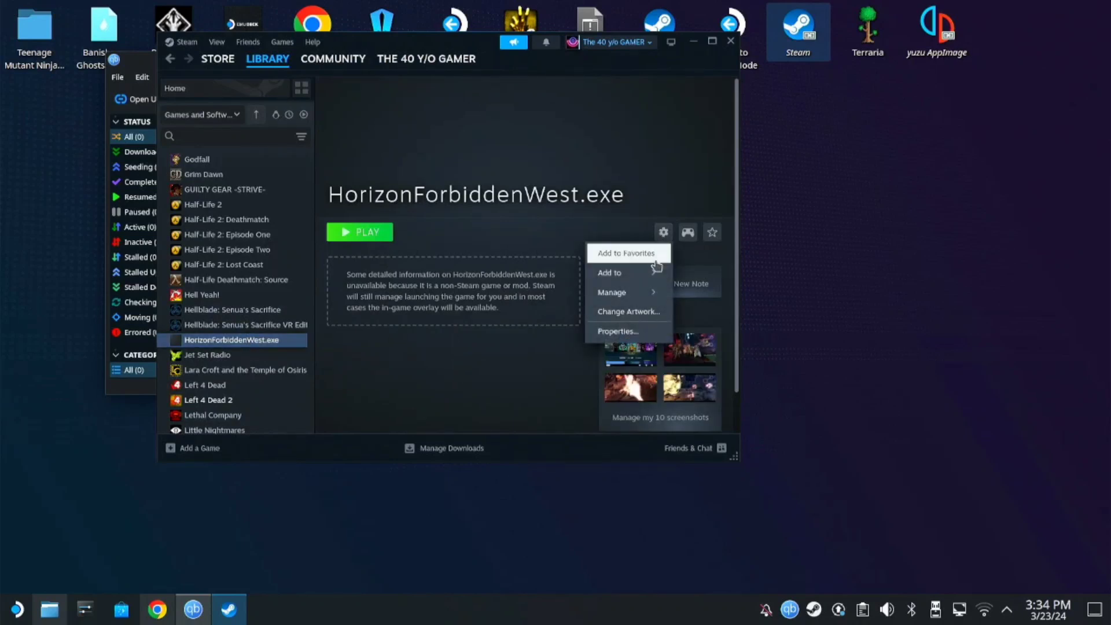
pyautogui.click(617, 331)
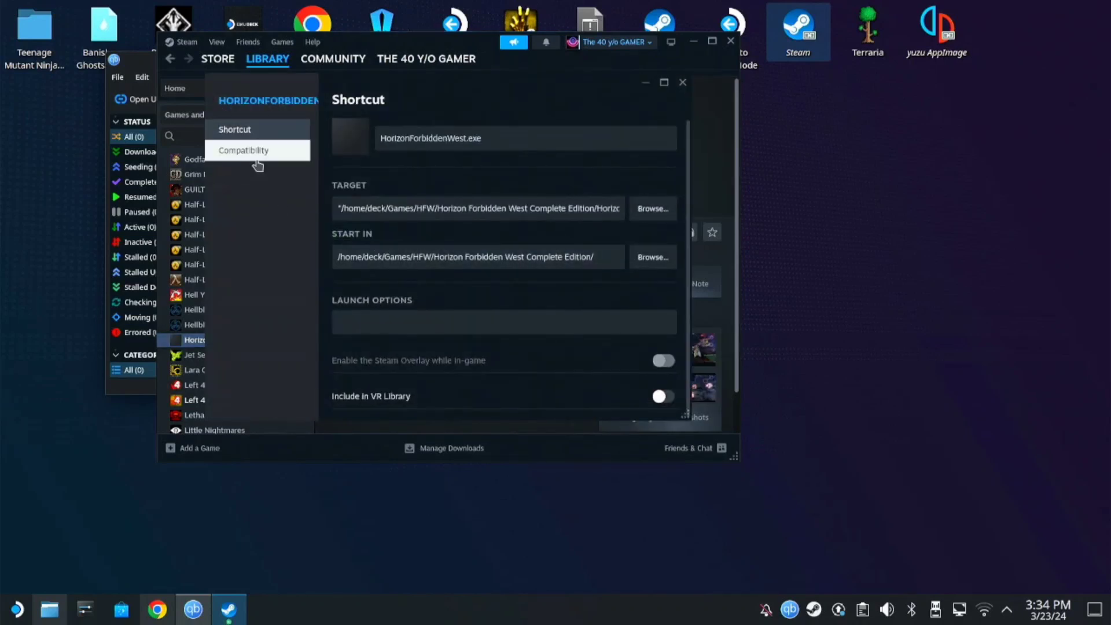
pyautogui.click(244, 149)
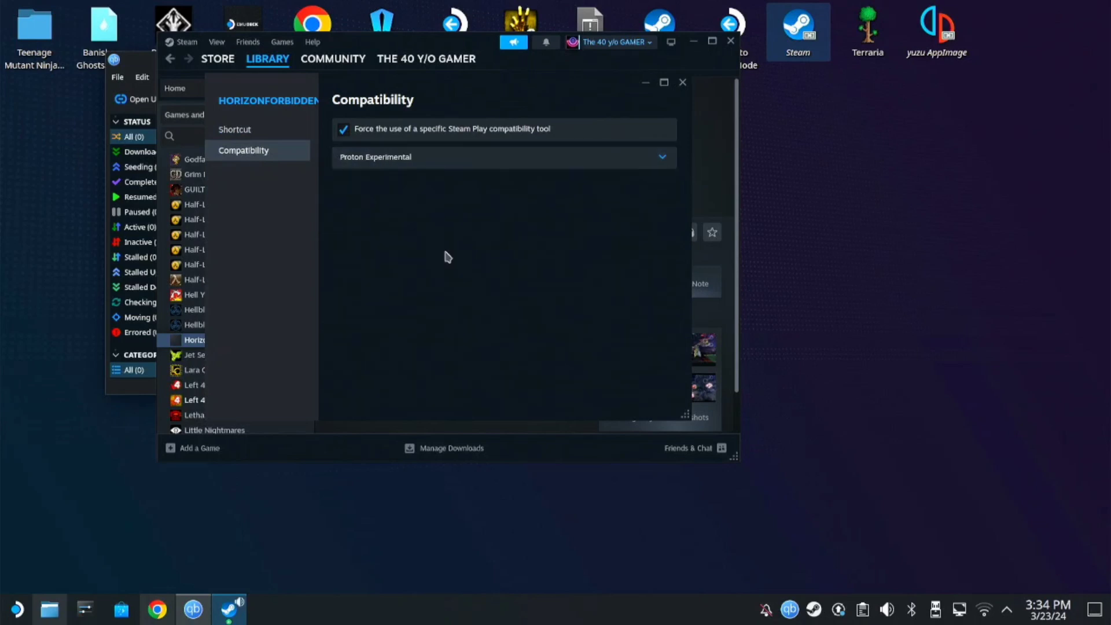
pyautogui.click(683, 82)
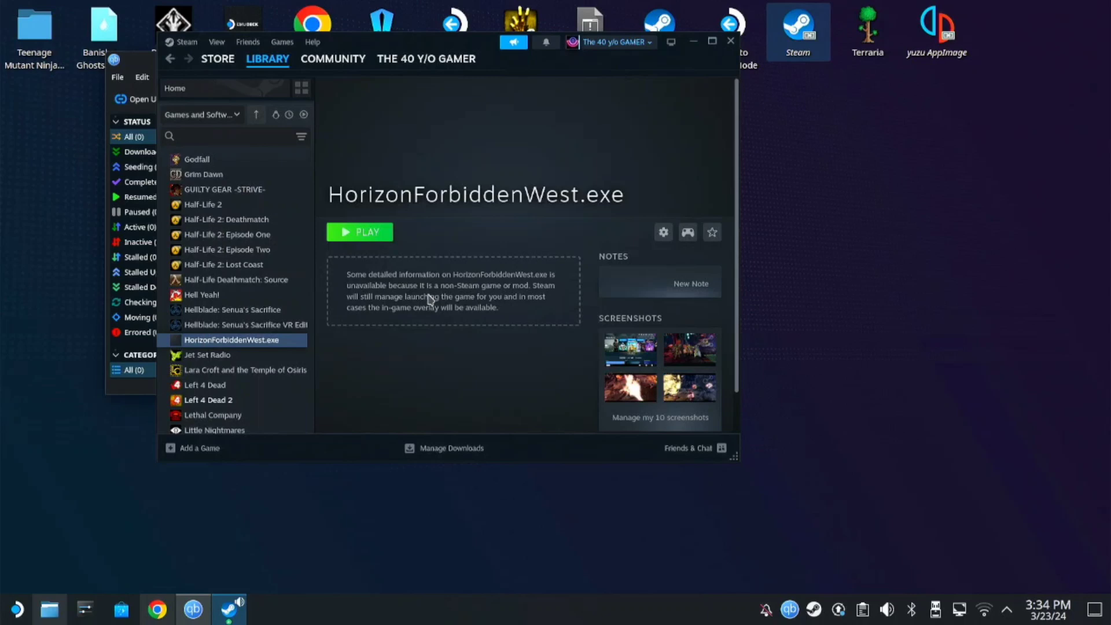
pyautogui.click(360, 231)
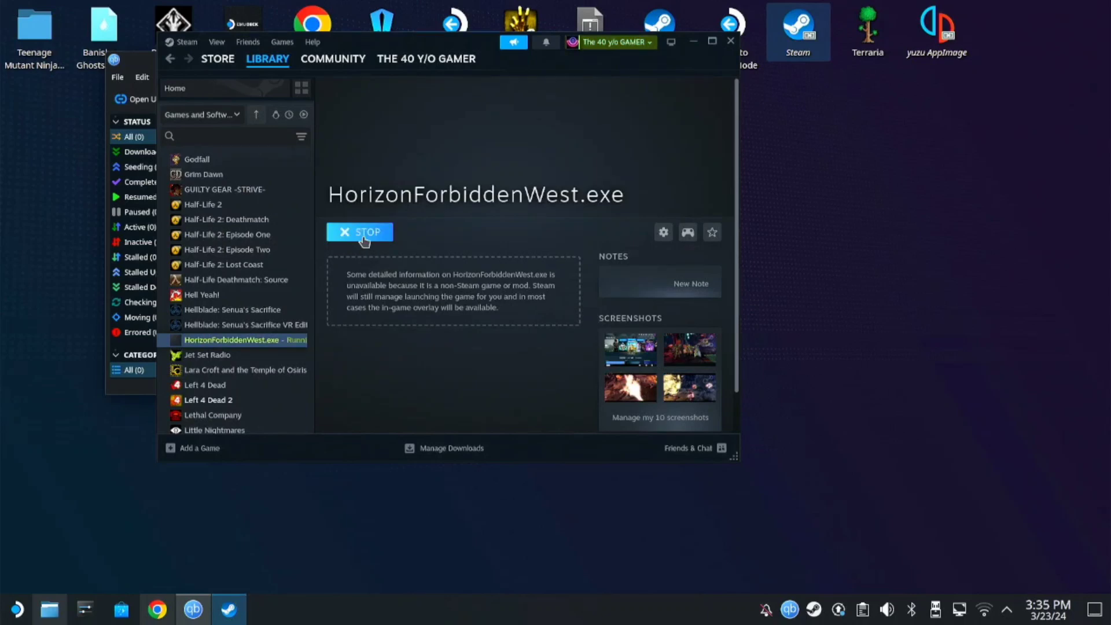